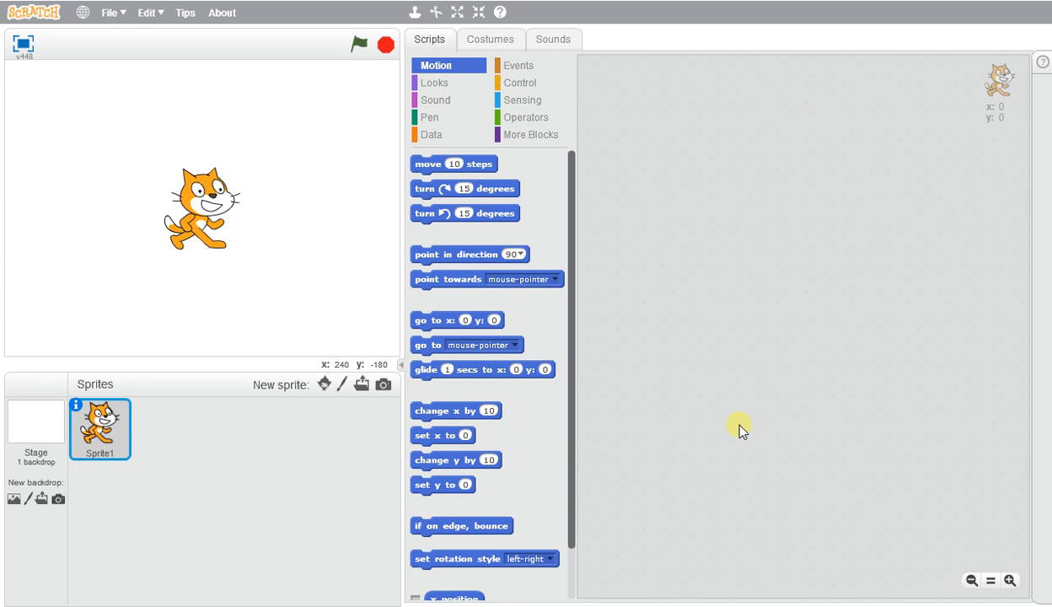
mouse_move(137, 426)
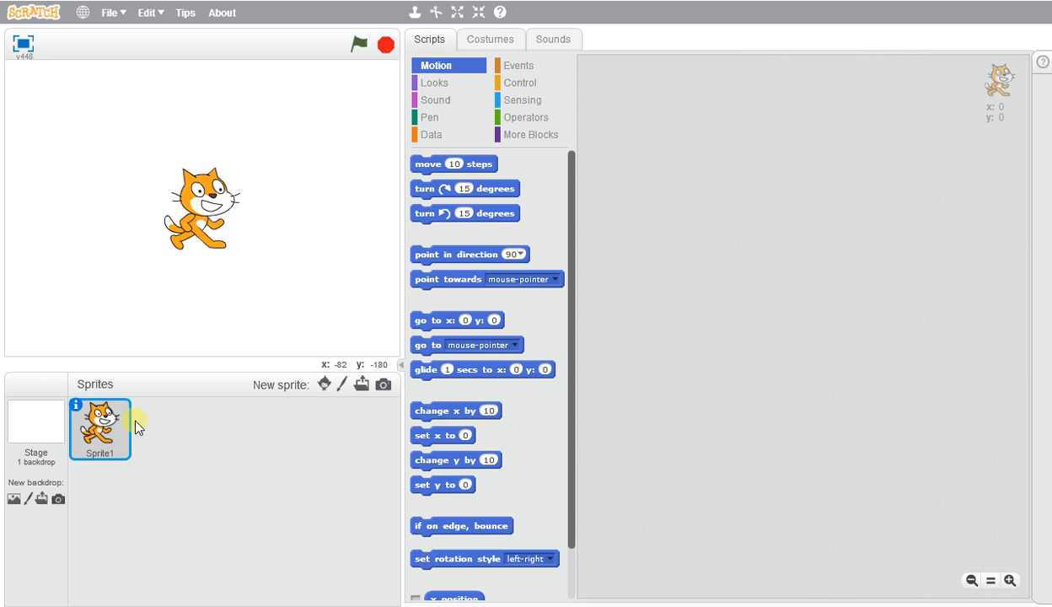
mouse_move(126, 426)
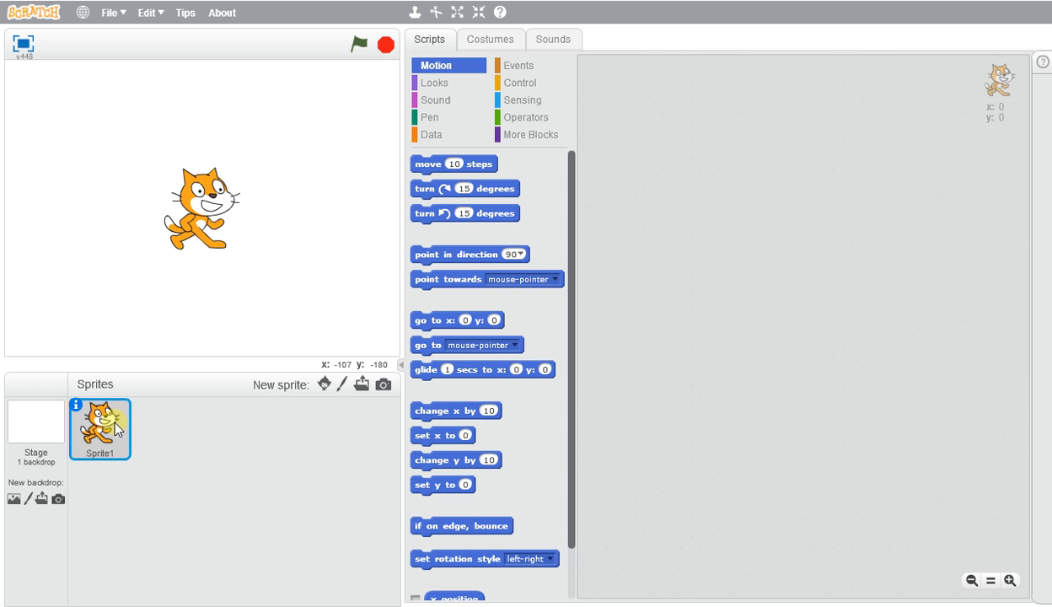
Delete the default Sprite1 cat from the sprite list
right_click(99, 430)
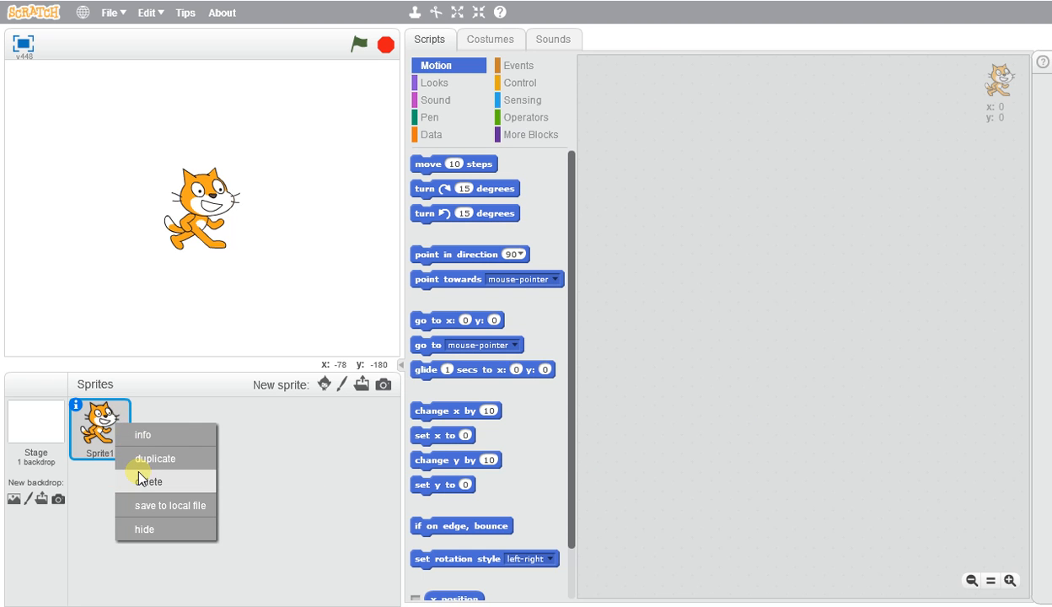
left_click(148, 481)
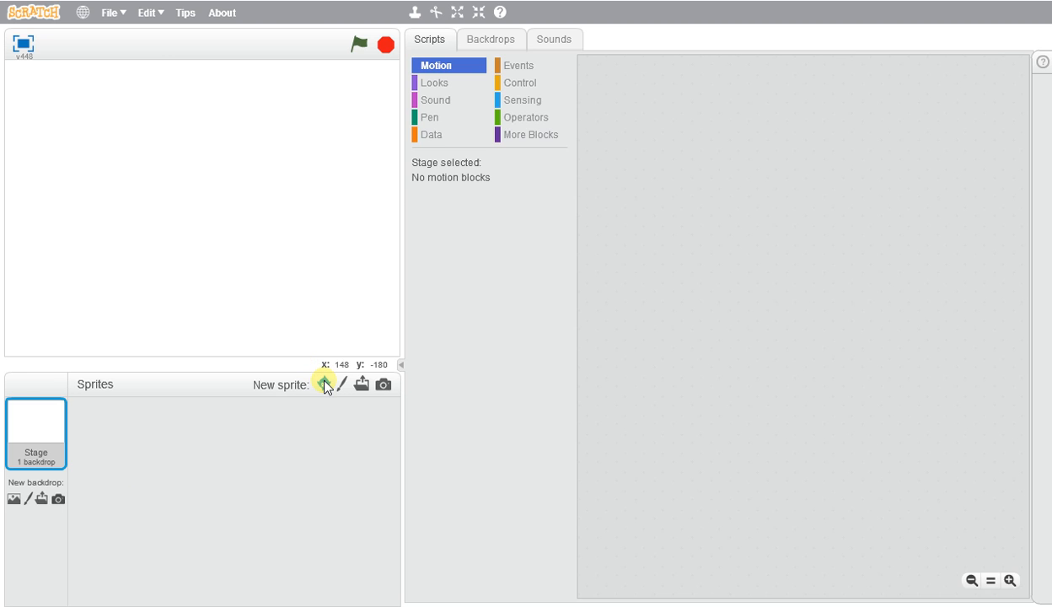
Add the N-Glow and A-Glow sprites from the Letters library and place them side by side
left_click(325, 385)
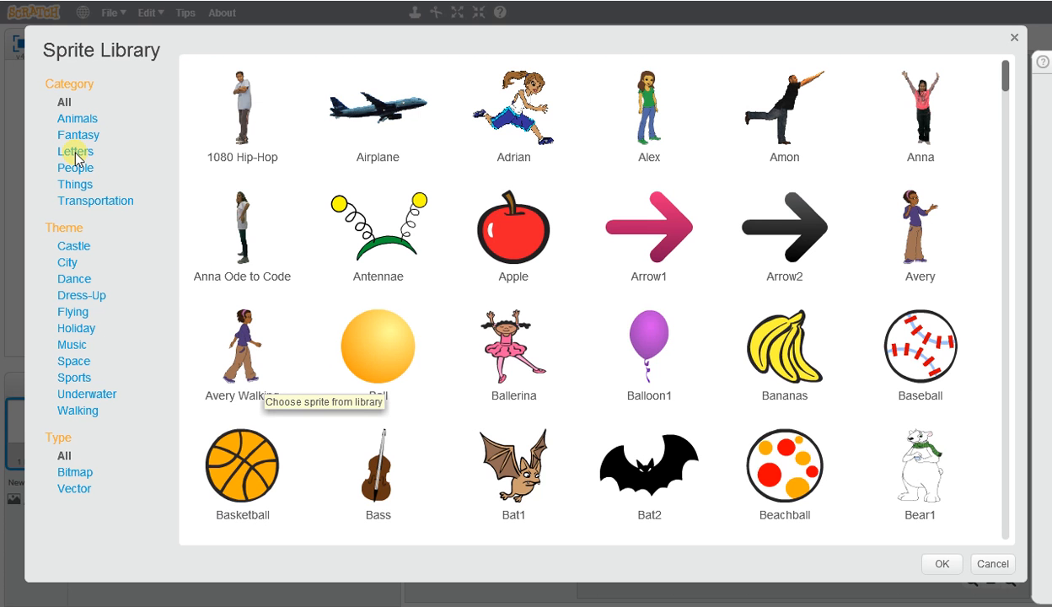
left_click(75, 152)
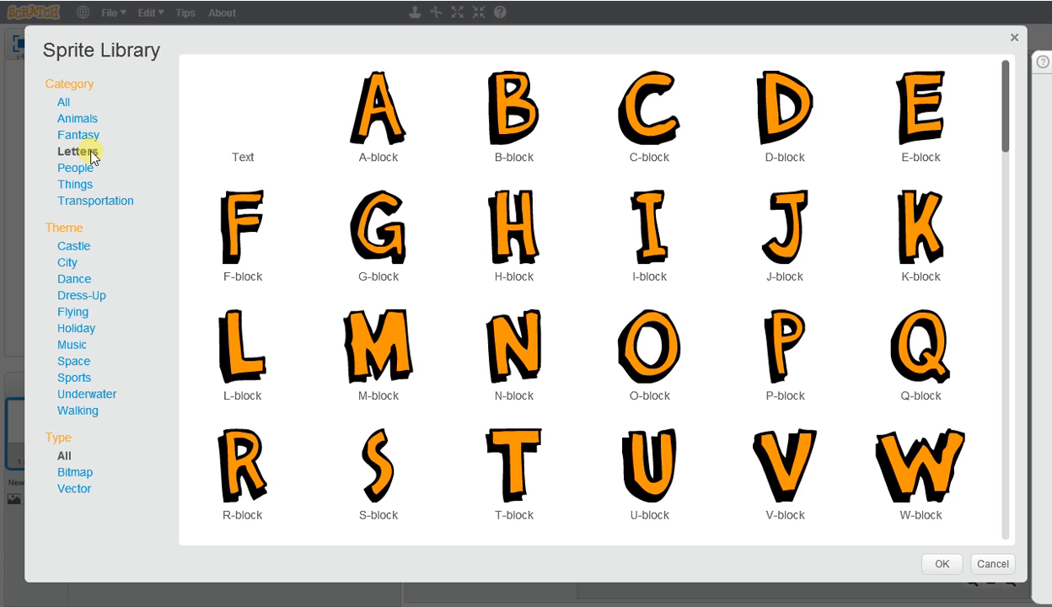
left_click(78, 151)
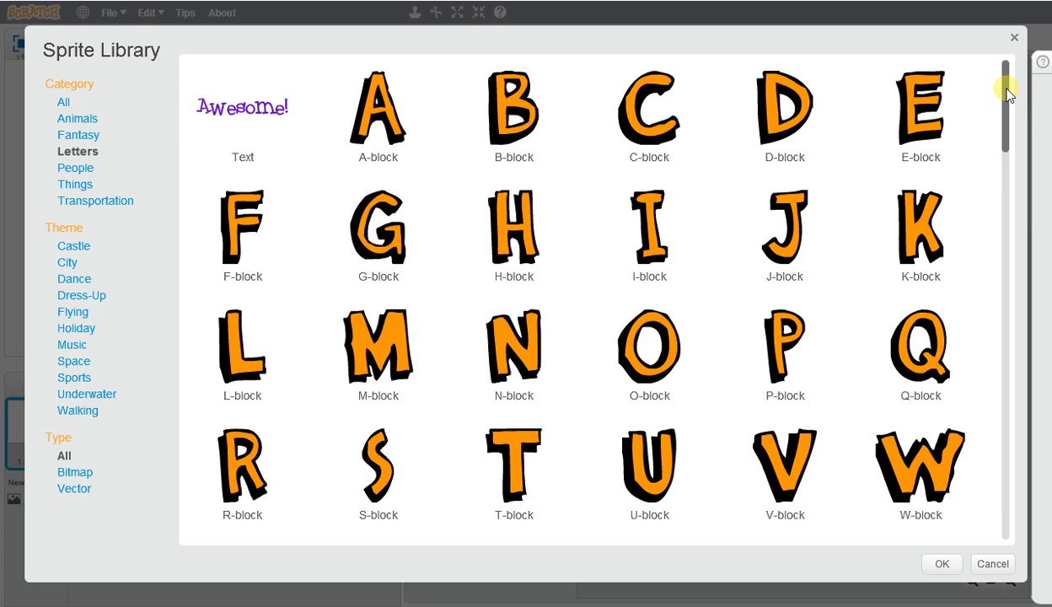
scroll("down", 3)
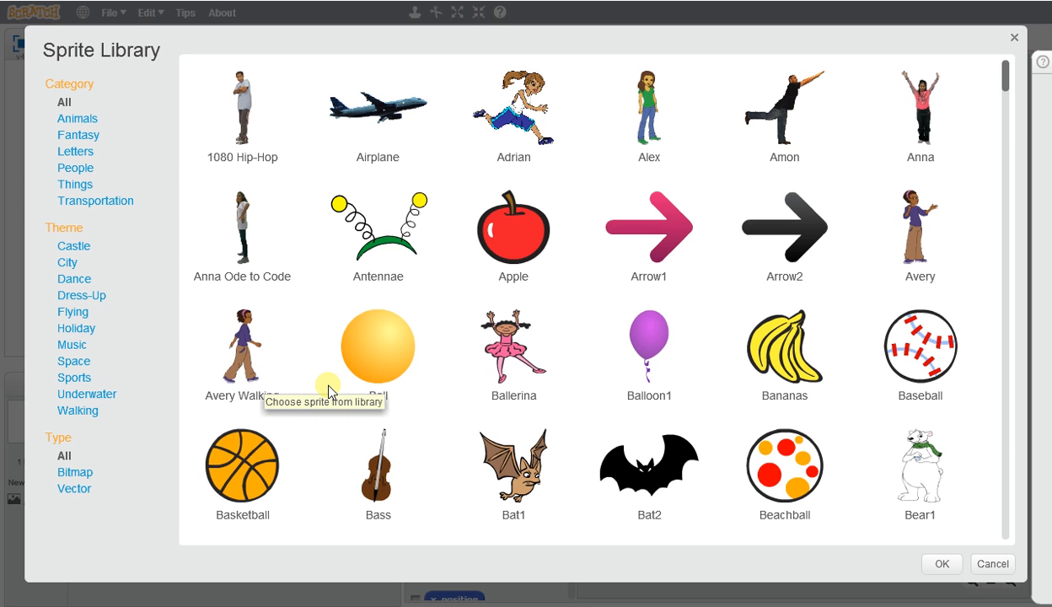
left_click(76, 151)
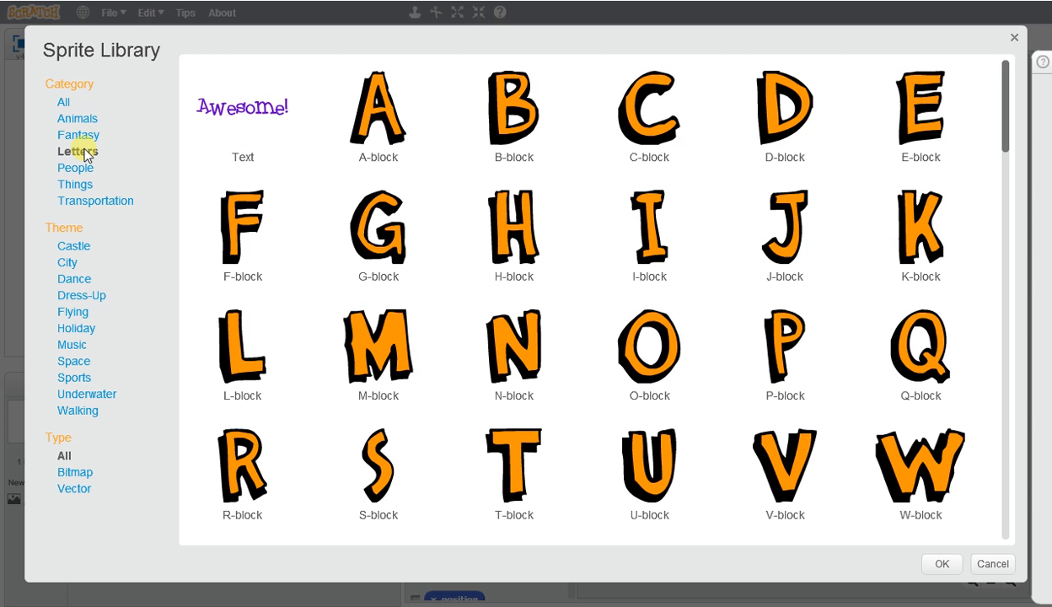
scroll("down", 3)
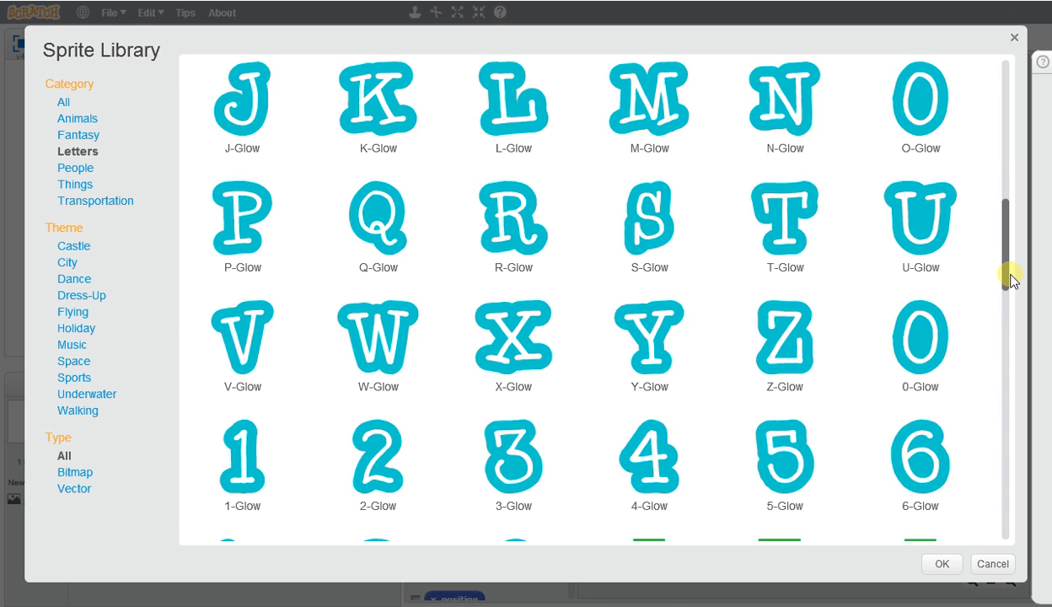
scroll("down", 3)
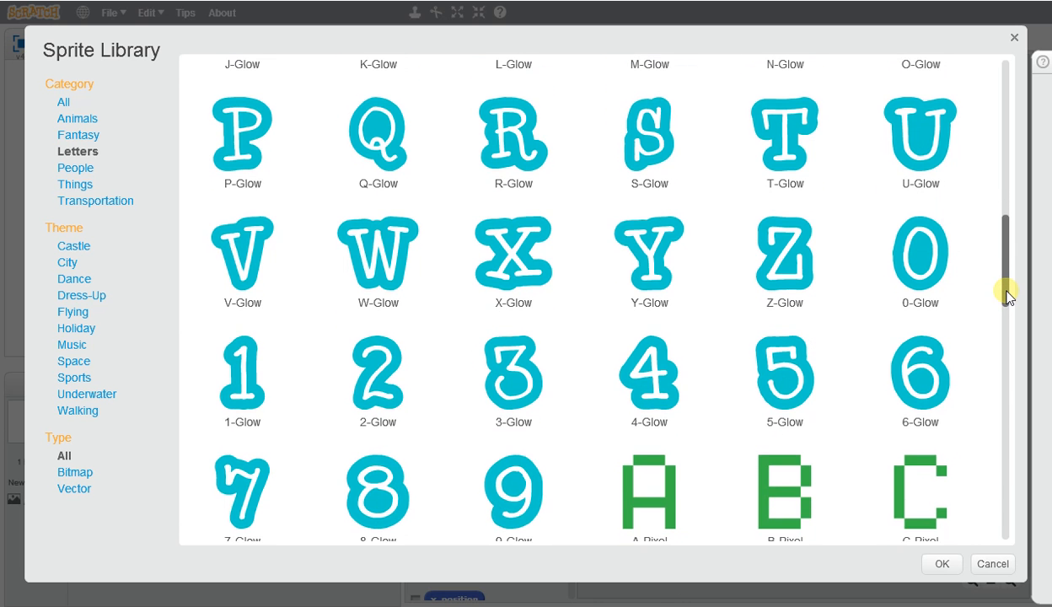
scroll("up", 3)
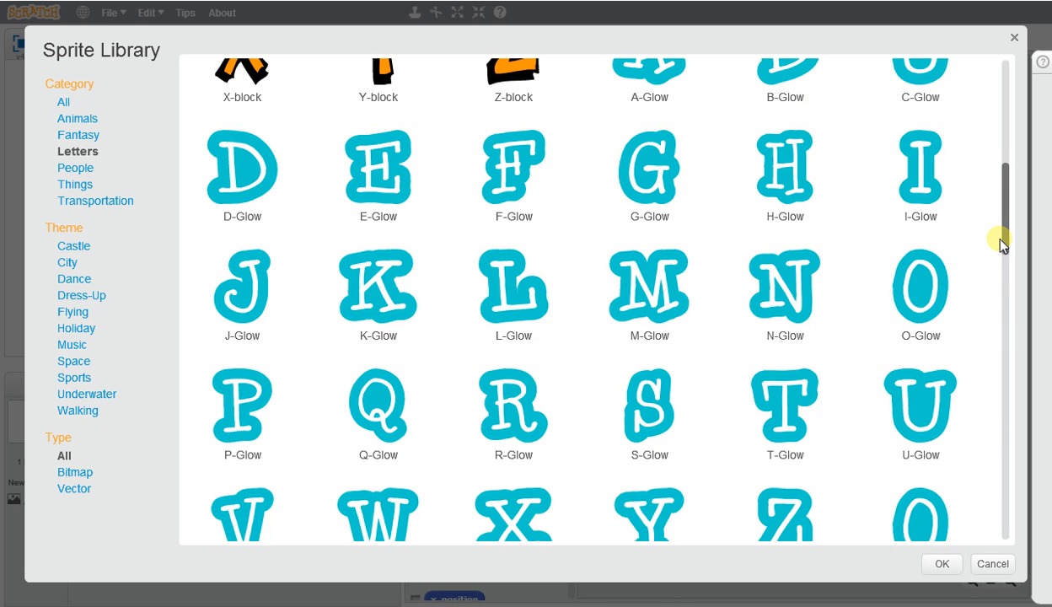
scroll("up", 3)
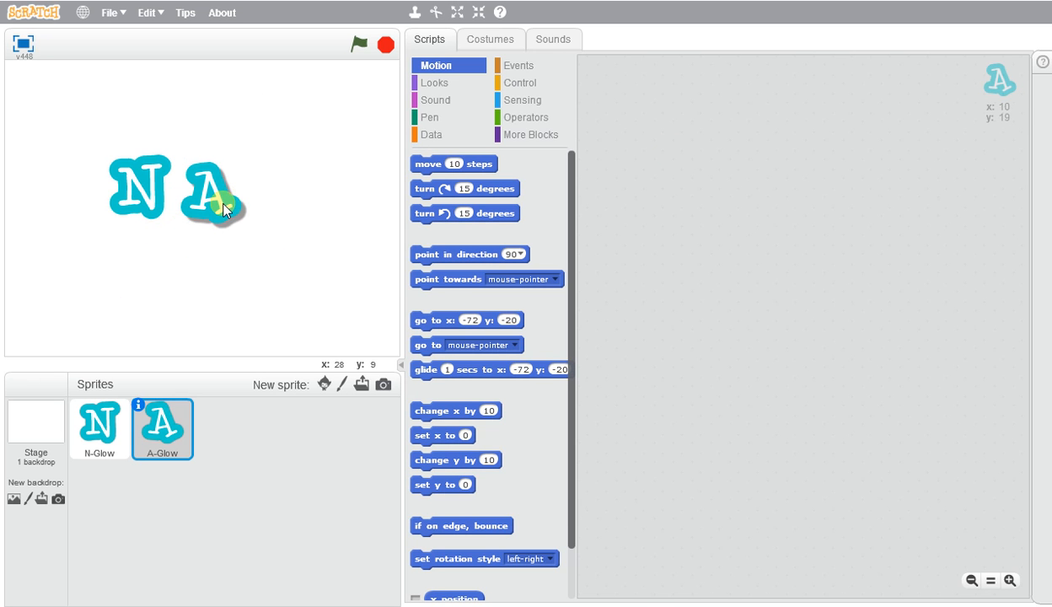
mouse_move(326, 384)
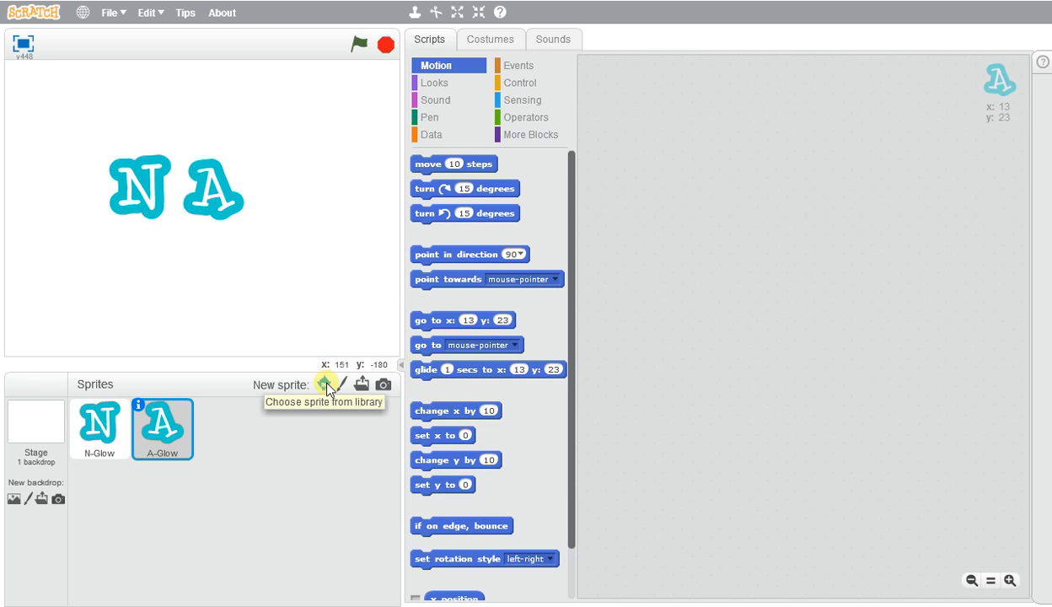
Add the M-Glow letter sprite and line up N, A and M in a row
left_click(327, 385)
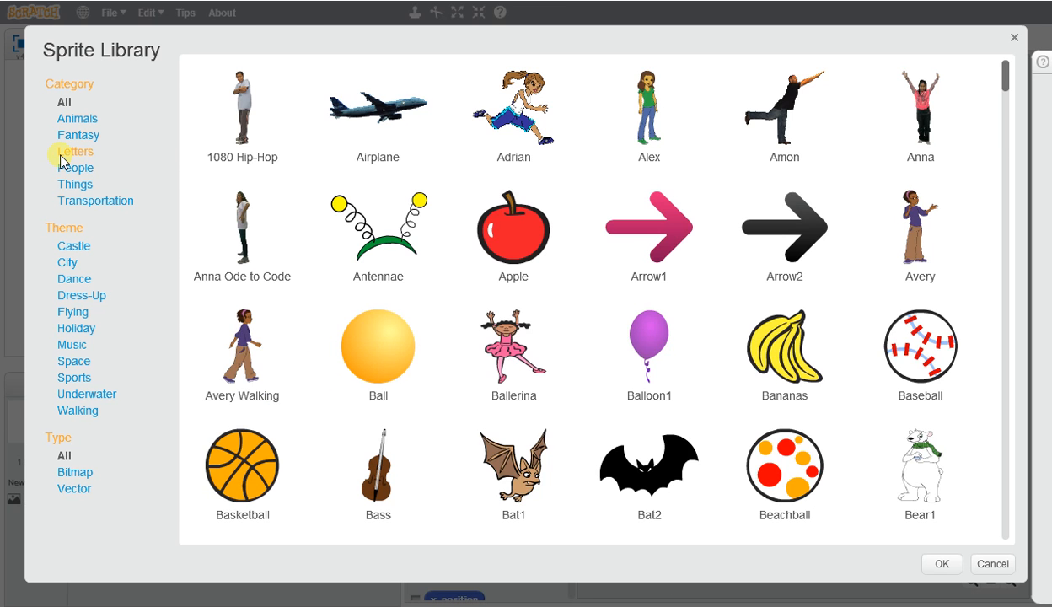
left_click(74, 151)
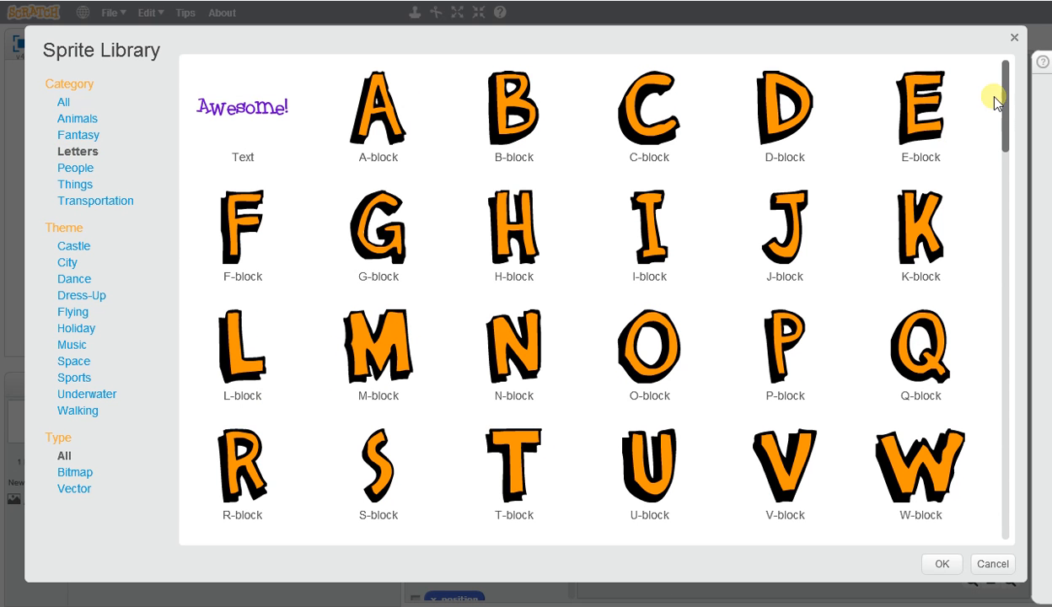
scroll("down", 3)
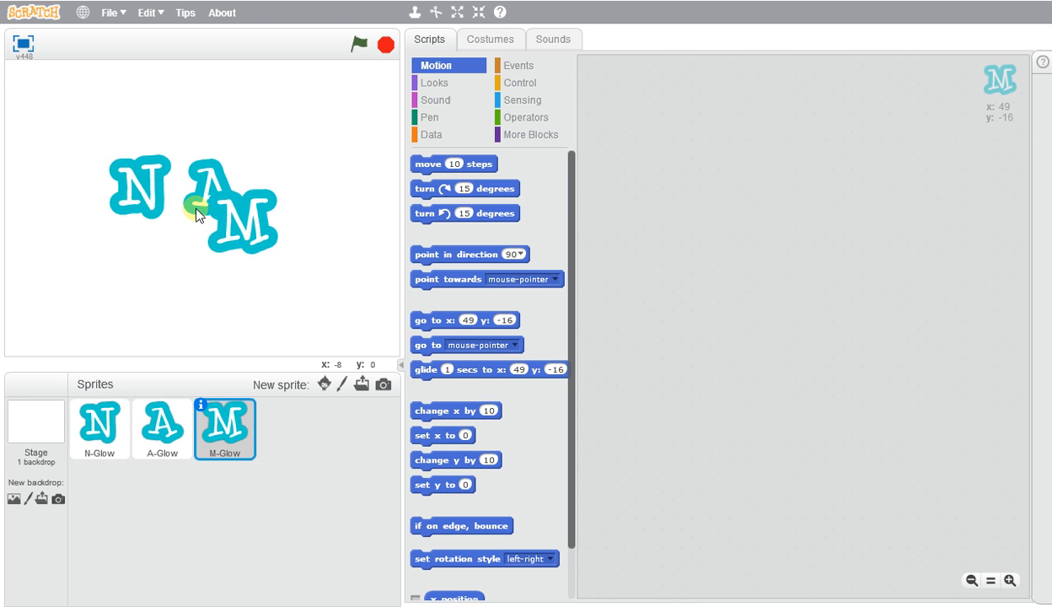
left_click(100, 428)
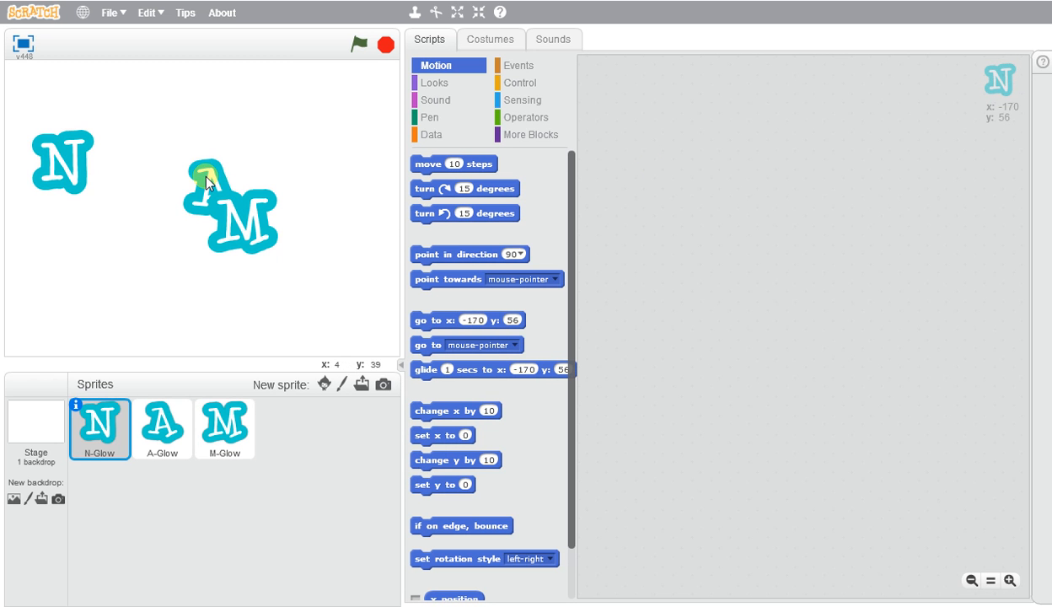
left_click(163, 428)
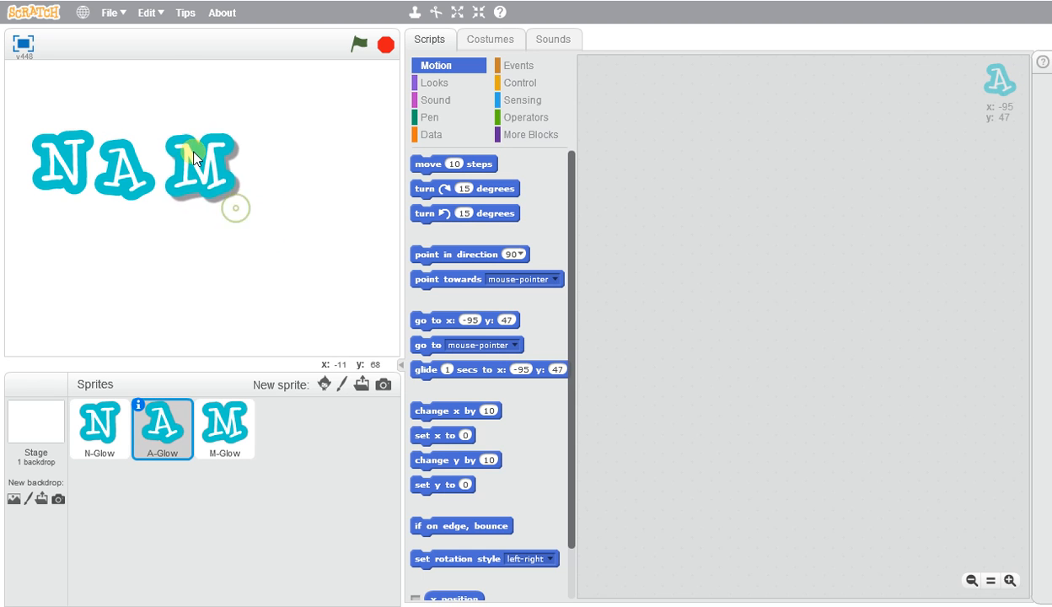
left_click(225, 428)
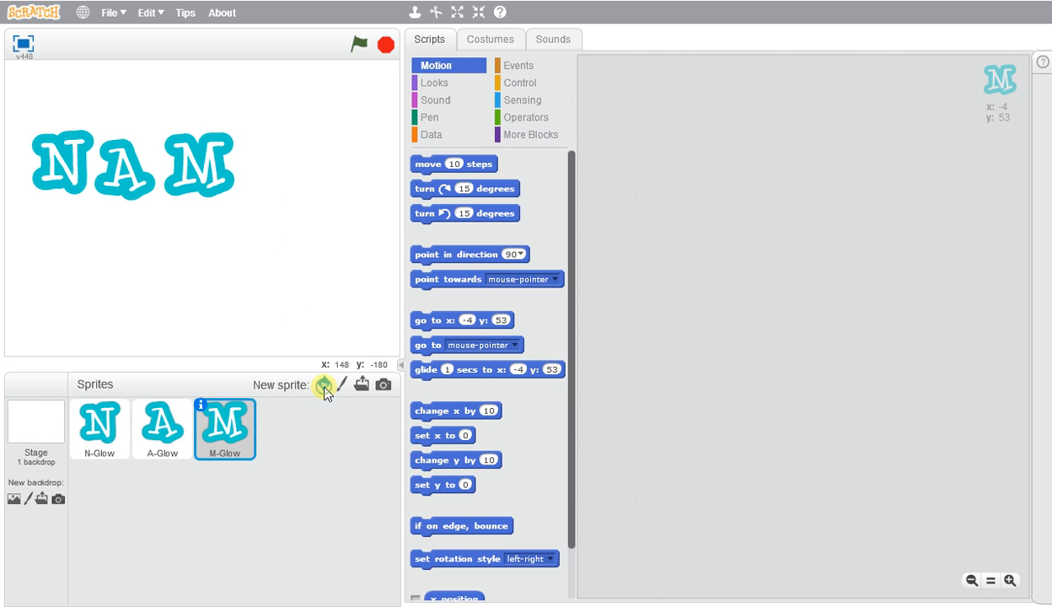
Add the E-Glow letter sprite from the Letters library
left_click(323, 385)
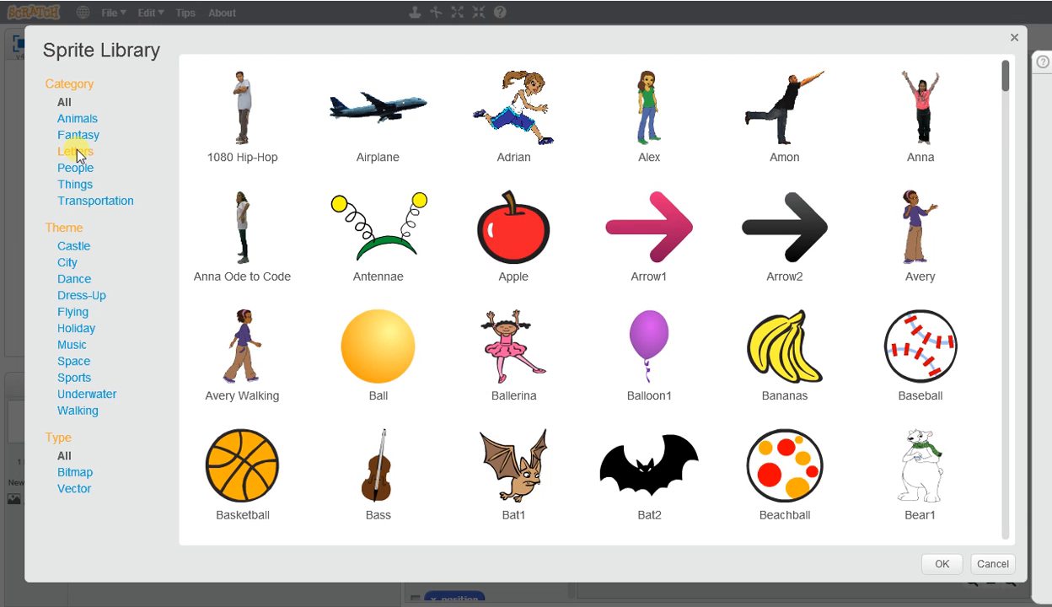
left_click(75, 151)
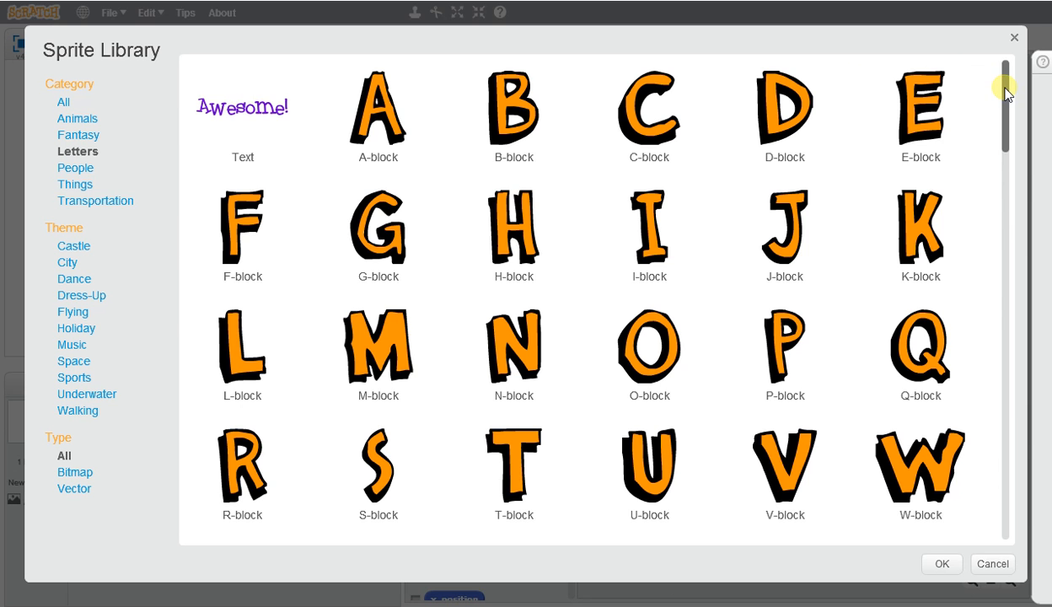
scroll("down", 3)
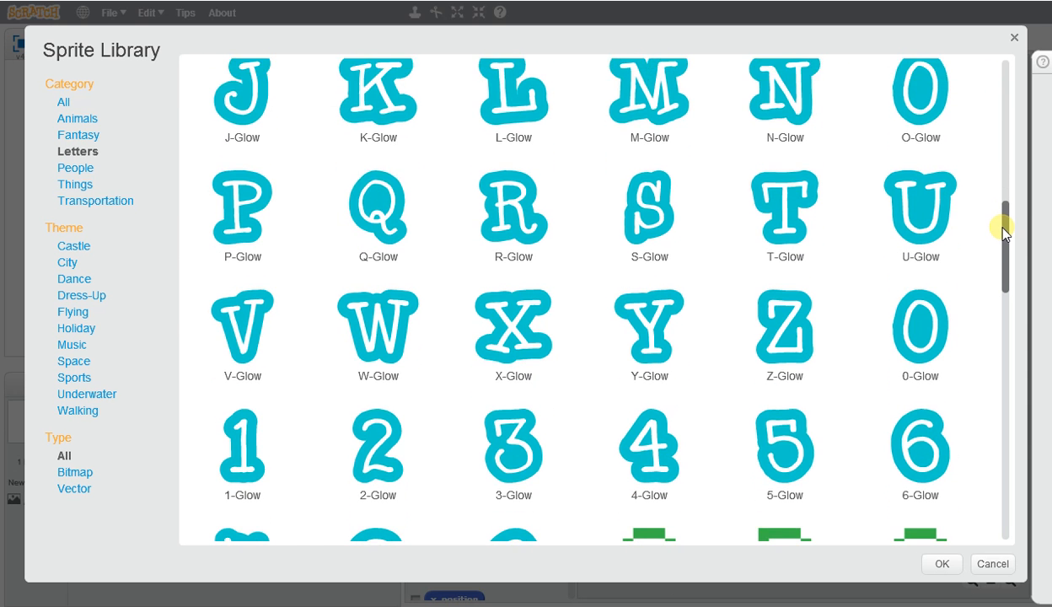
scroll("up", 3)
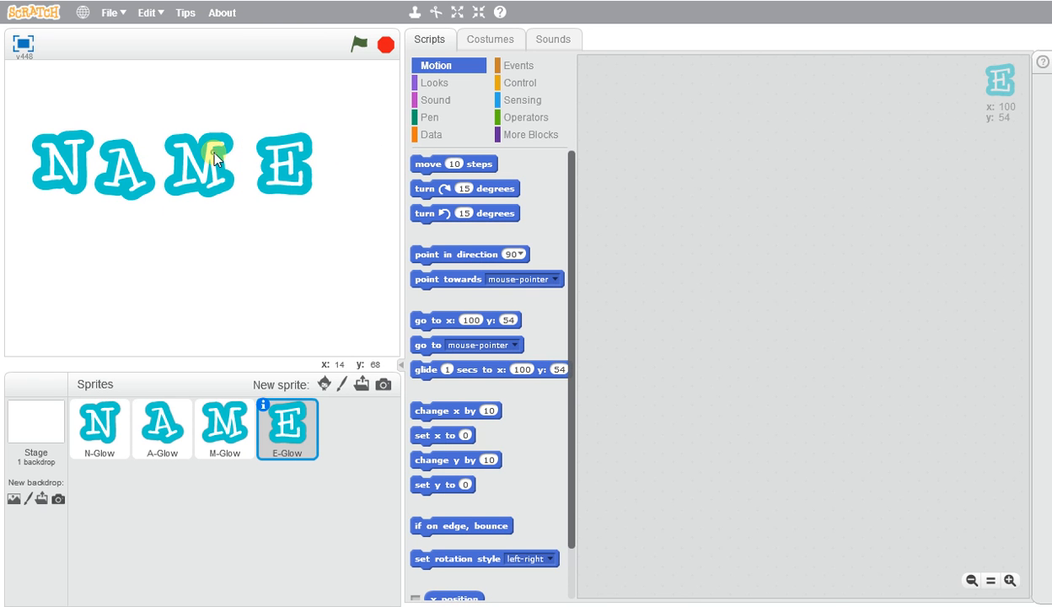
Check the N and A sprites, ending on E-Glow's empty scripts
left_click(223, 429)
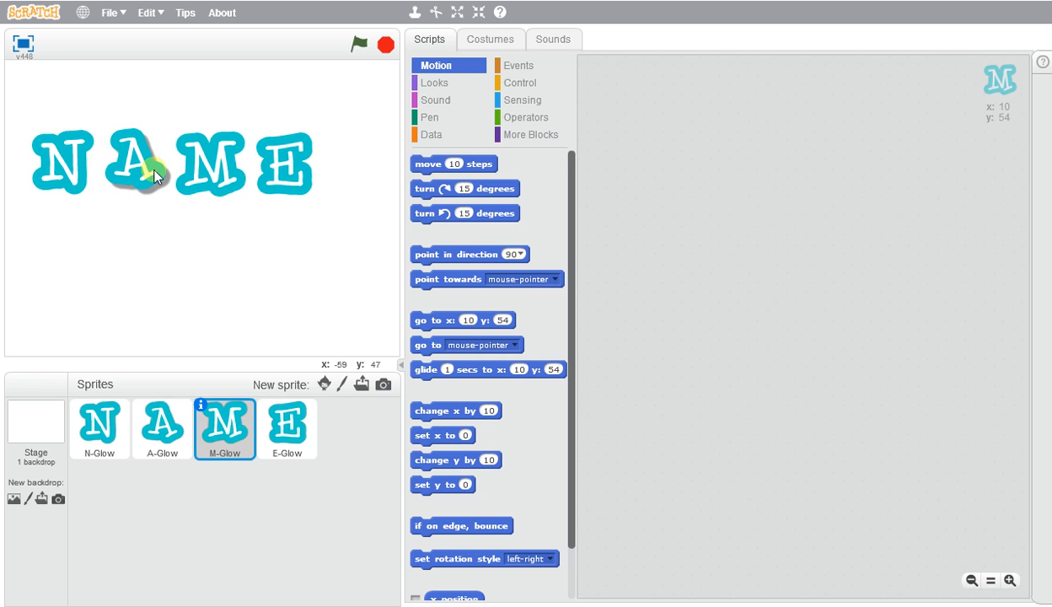
left_click(99, 428)
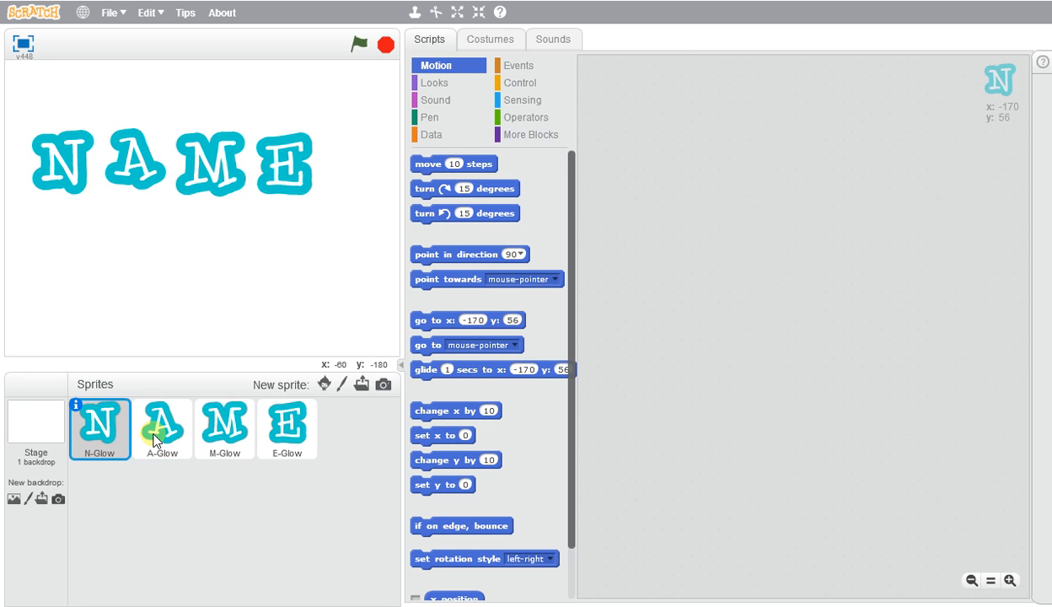
left_click(287, 428)
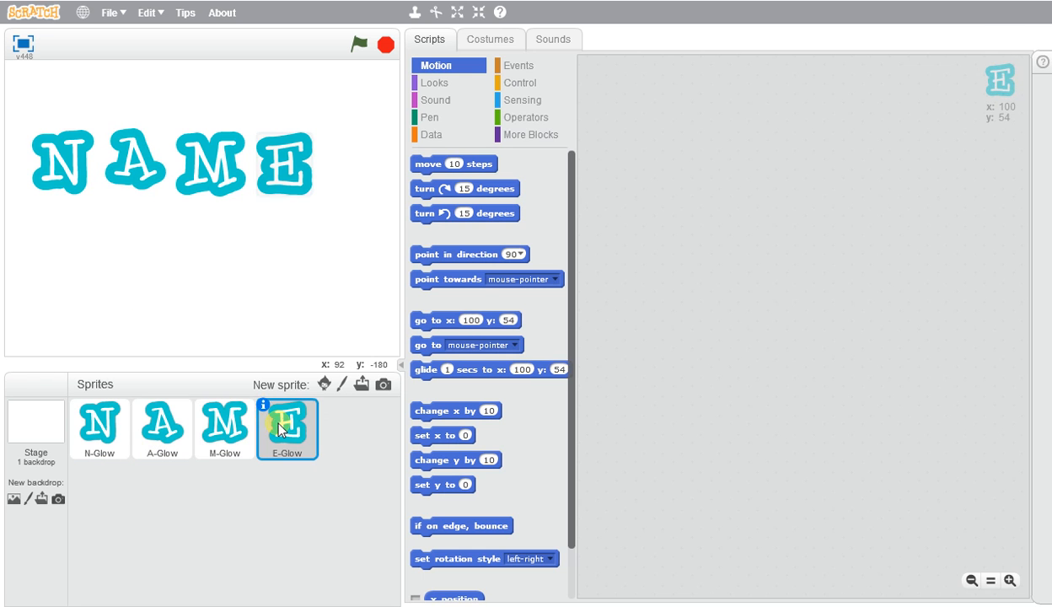
left_click(99, 429)
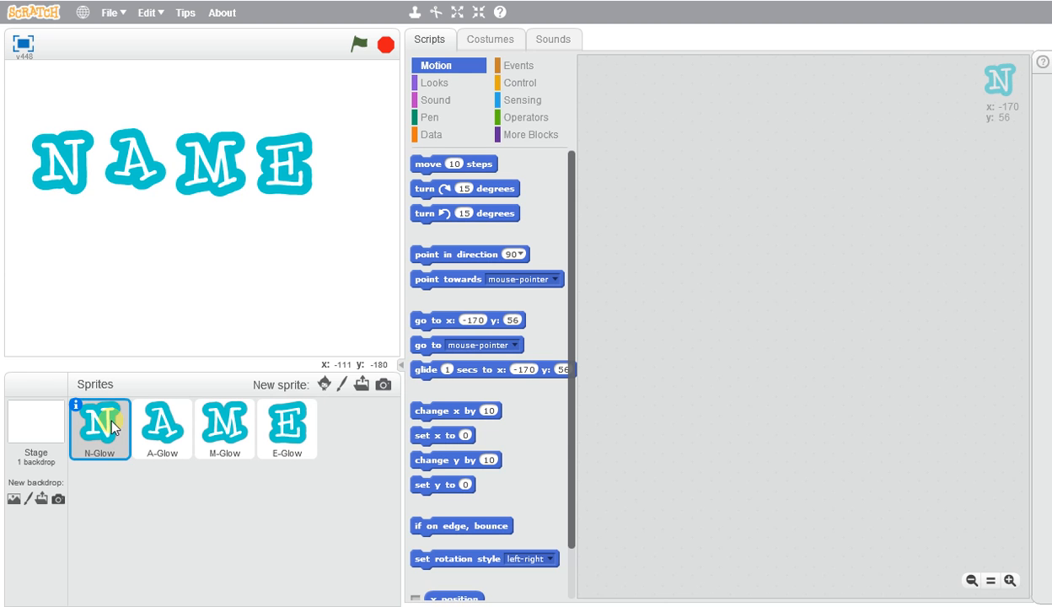
mouse_move(160, 435)
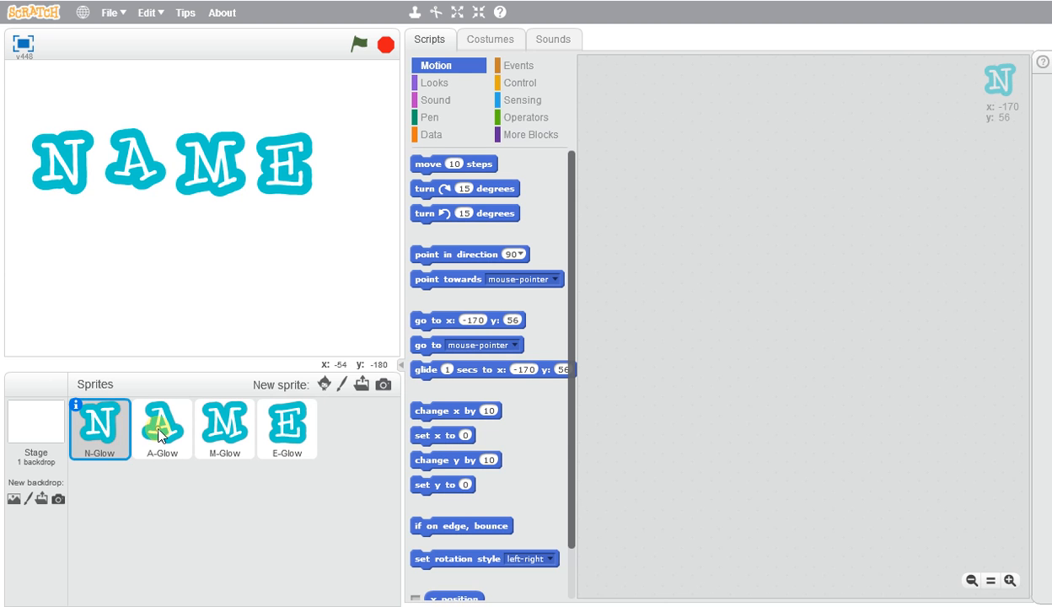
left_click(162, 428)
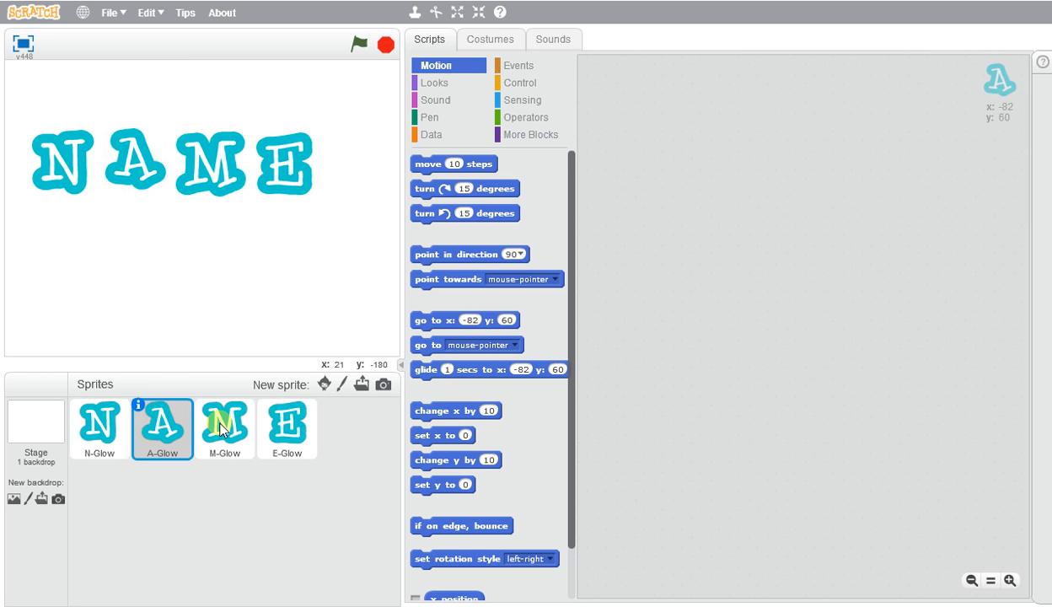
left_click(287, 429)
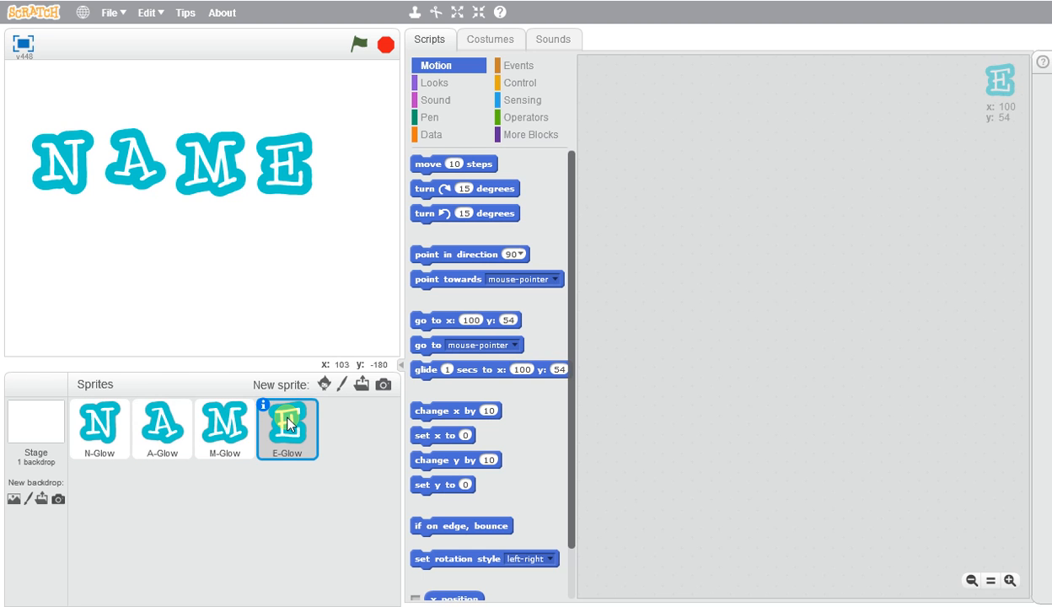
mouse_move(693, 289)
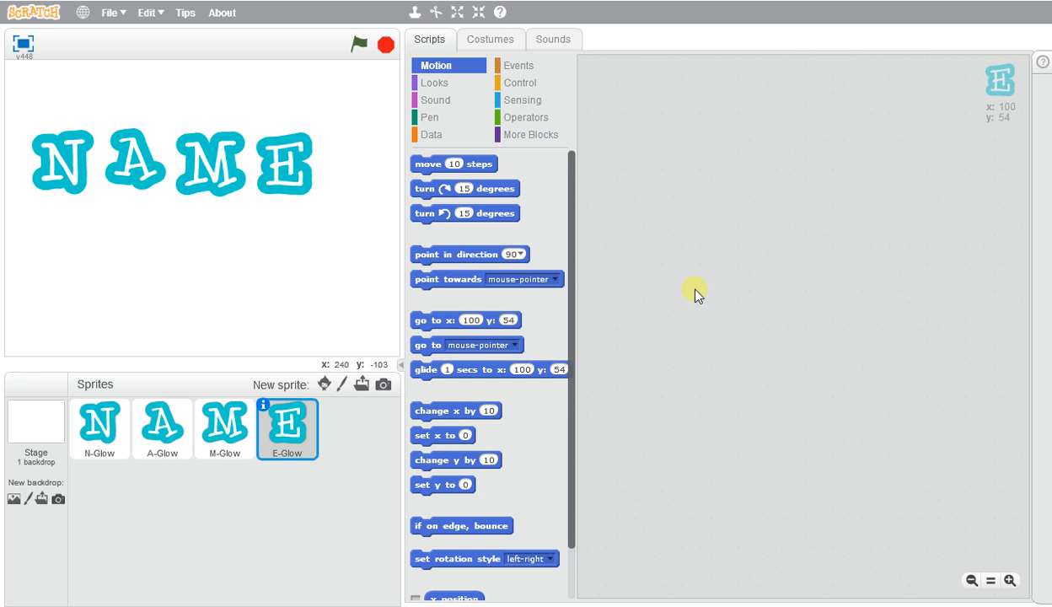
mouse_move(149, 394)
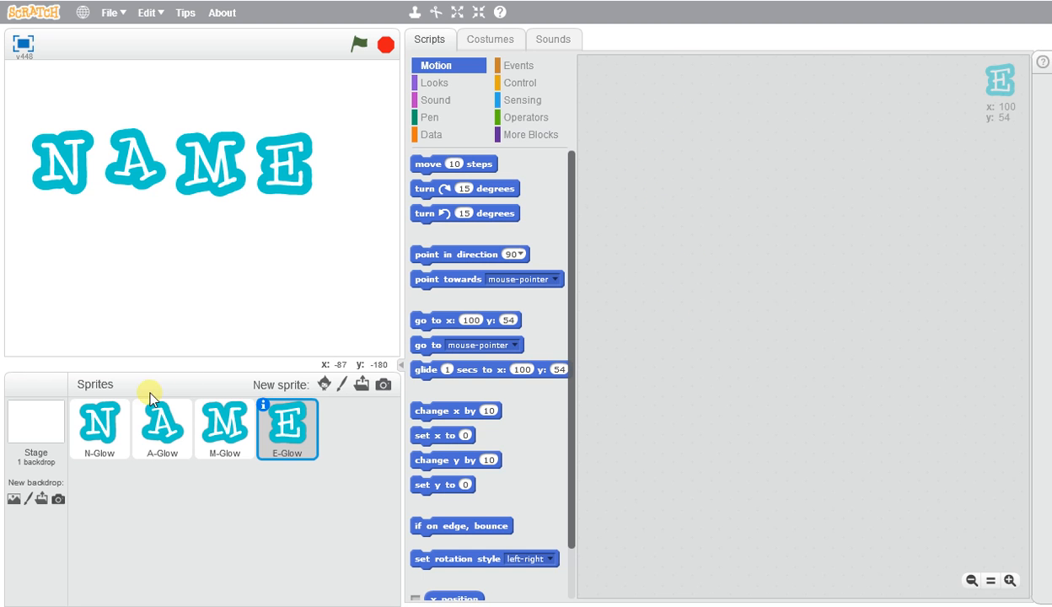
Give N-Glow a 'when n key pressed' hat block
left_click(100, 430)
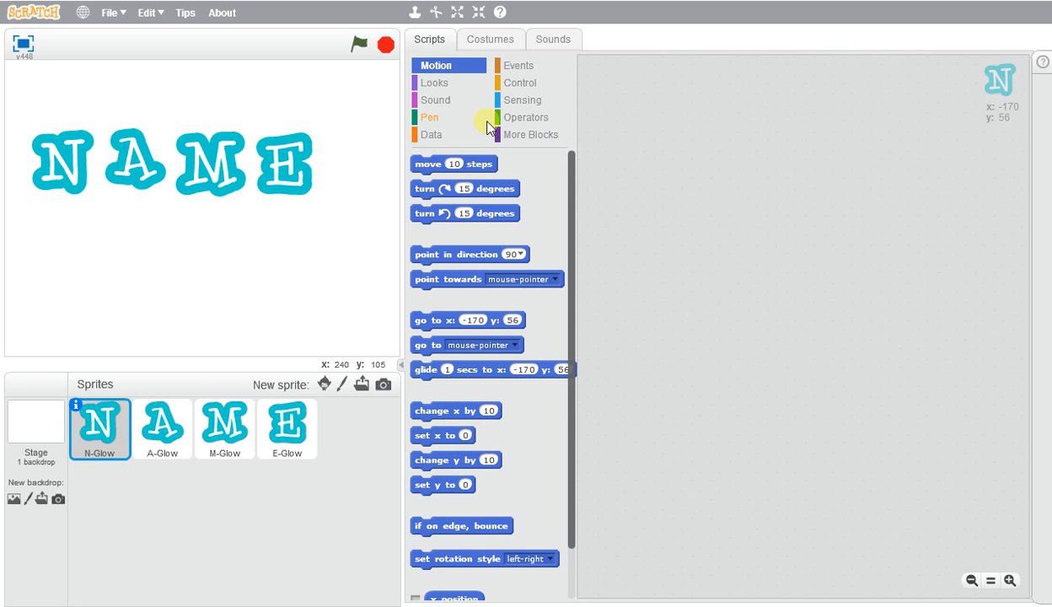
left_click(519, 65)
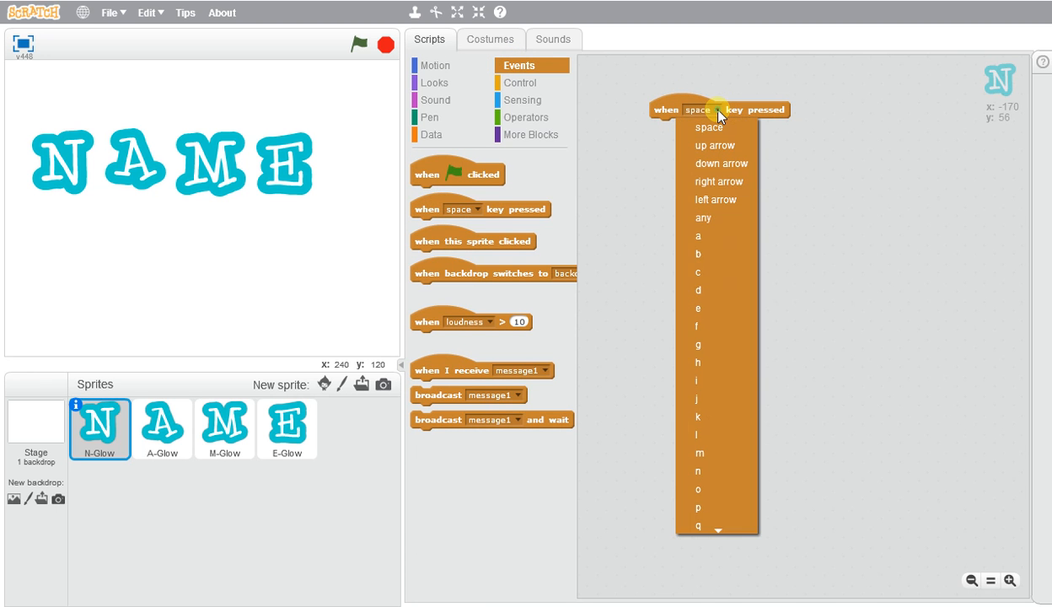
mouse_move(717, 478)
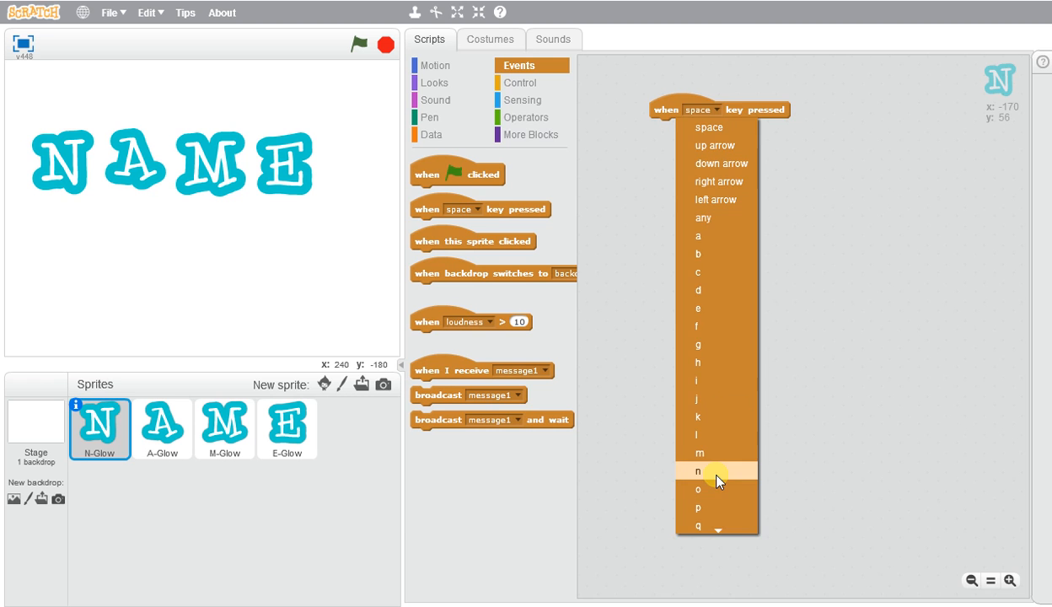
left_click(698, 471)
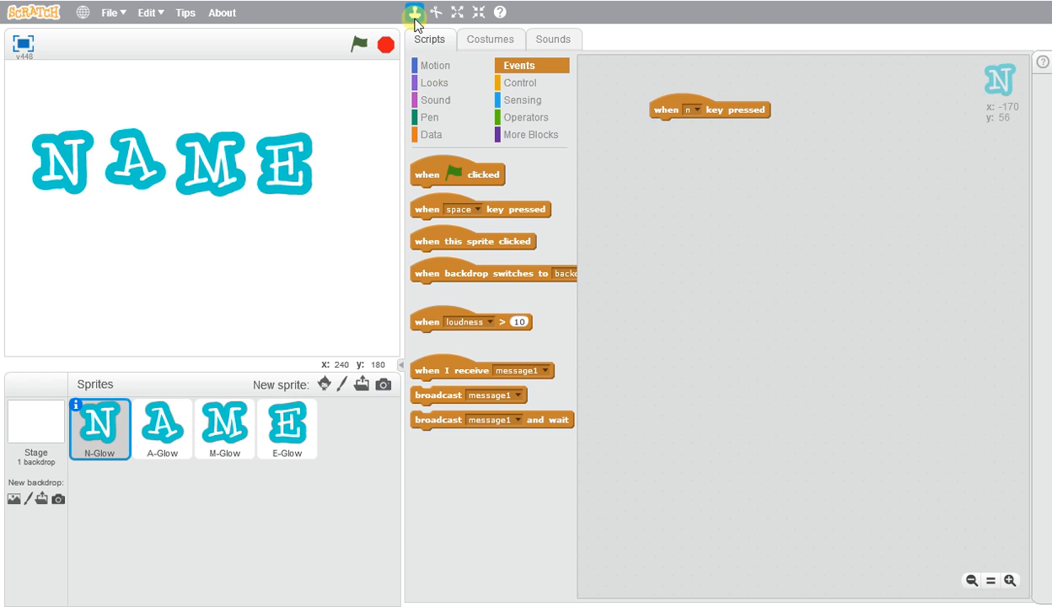
left_click(435, 99)
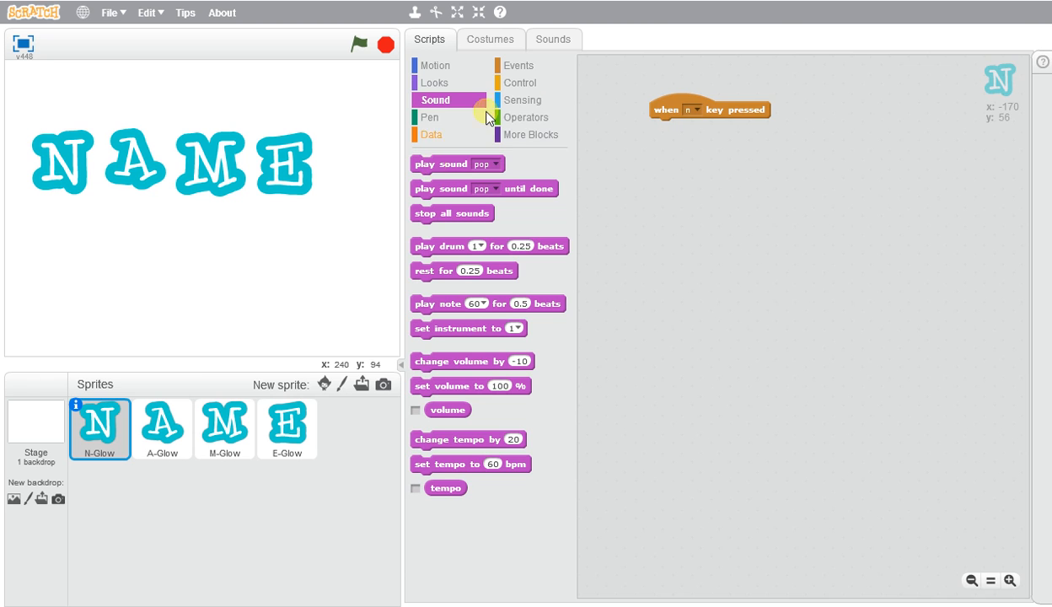
Add the low tom sound from the Instruments library to N-Glow
left_click(553, 39)
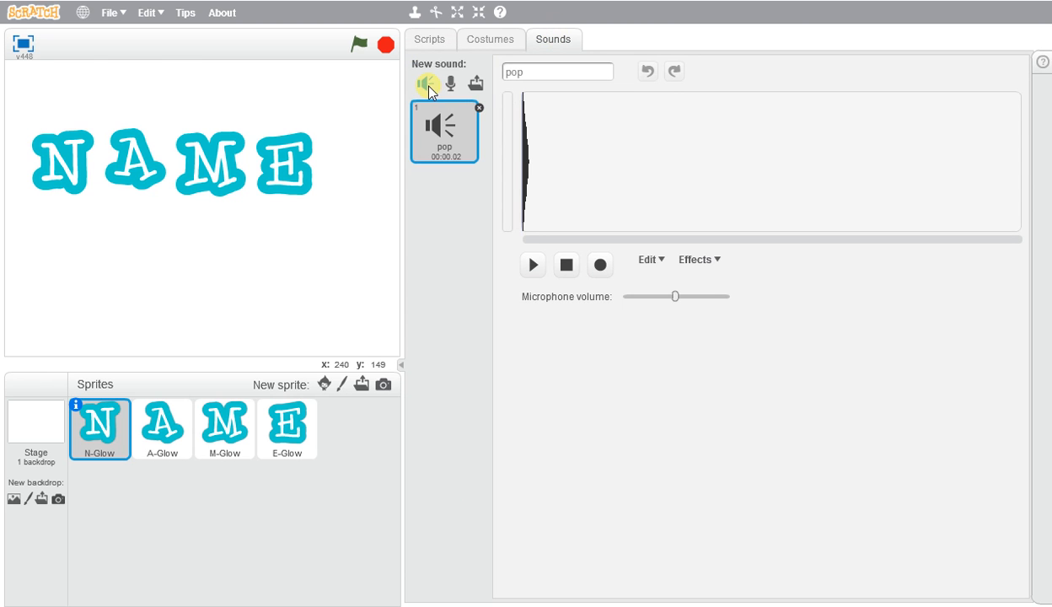
left_click(428, 83)
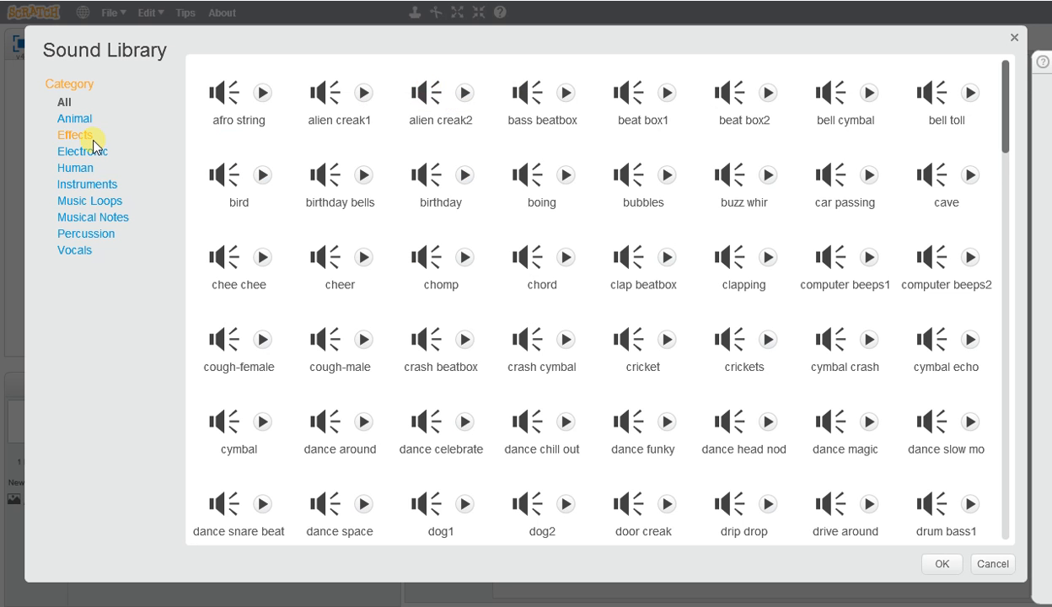
mouse_move(90, 249)
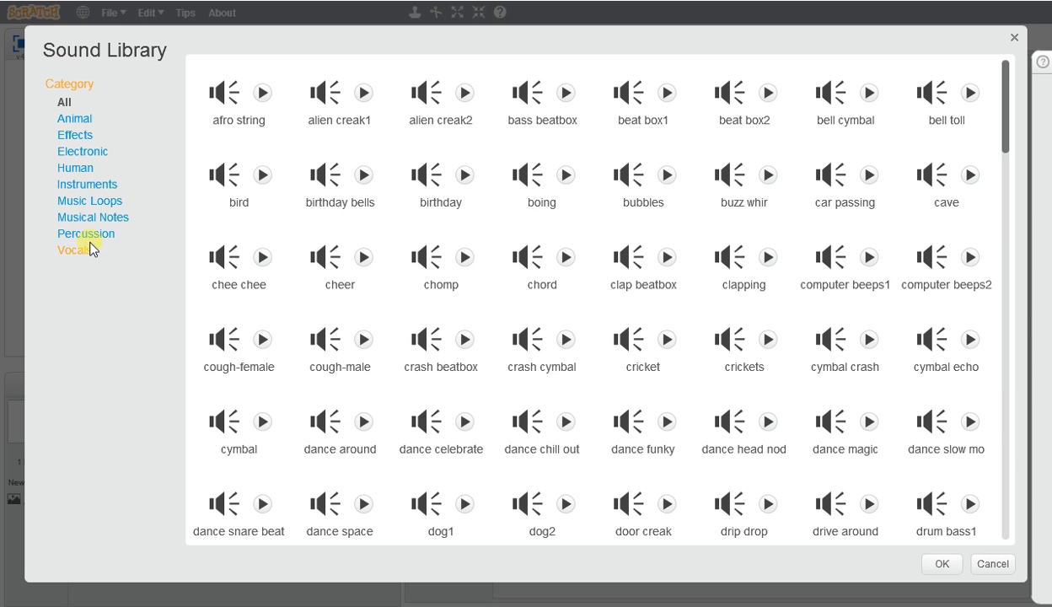
mouse_move(78, 188)
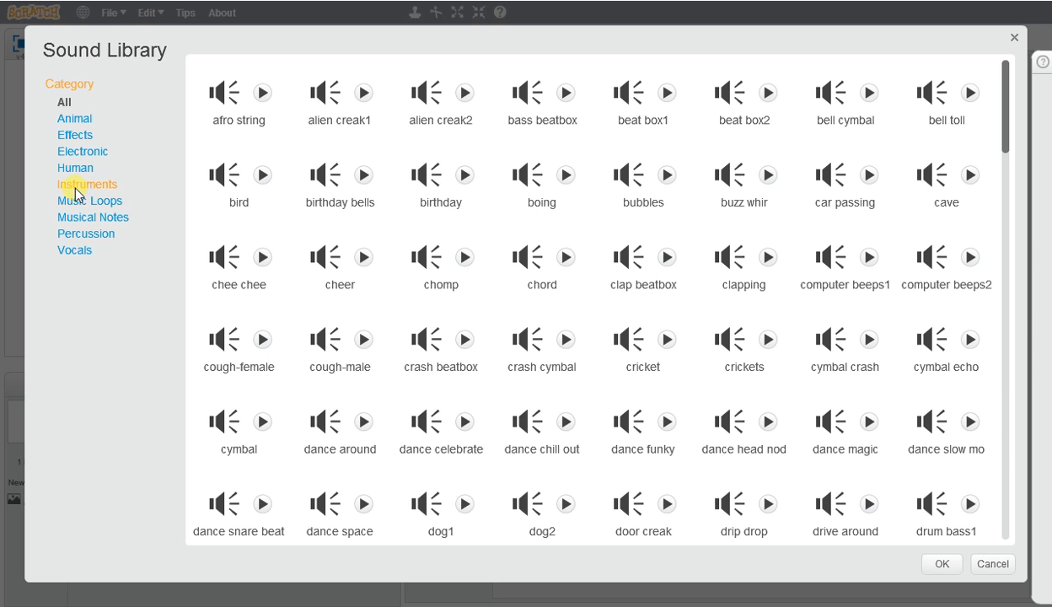
left_click(86, 184)
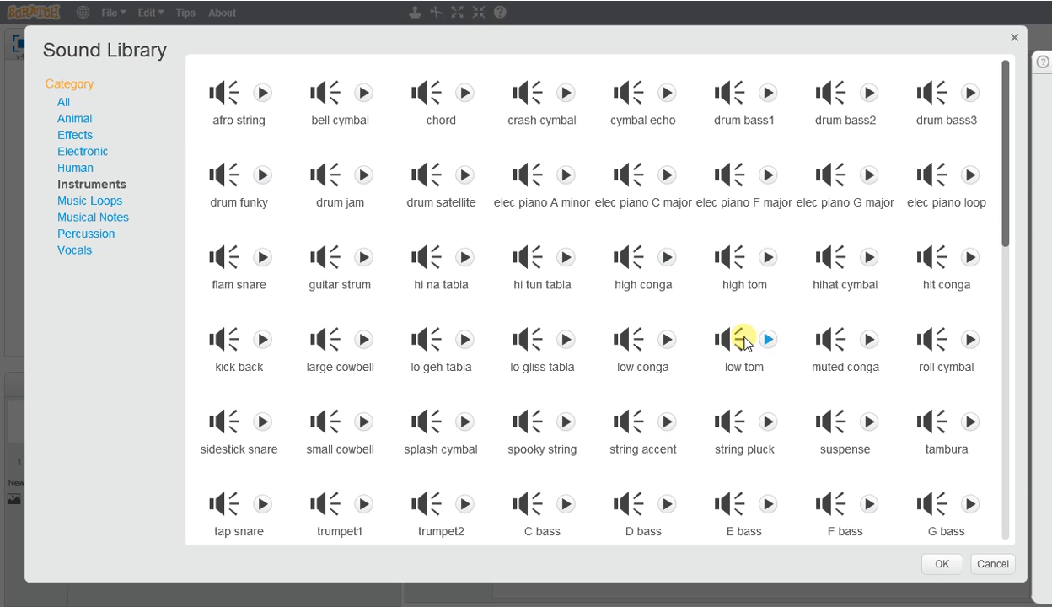
left_click(941, 563)
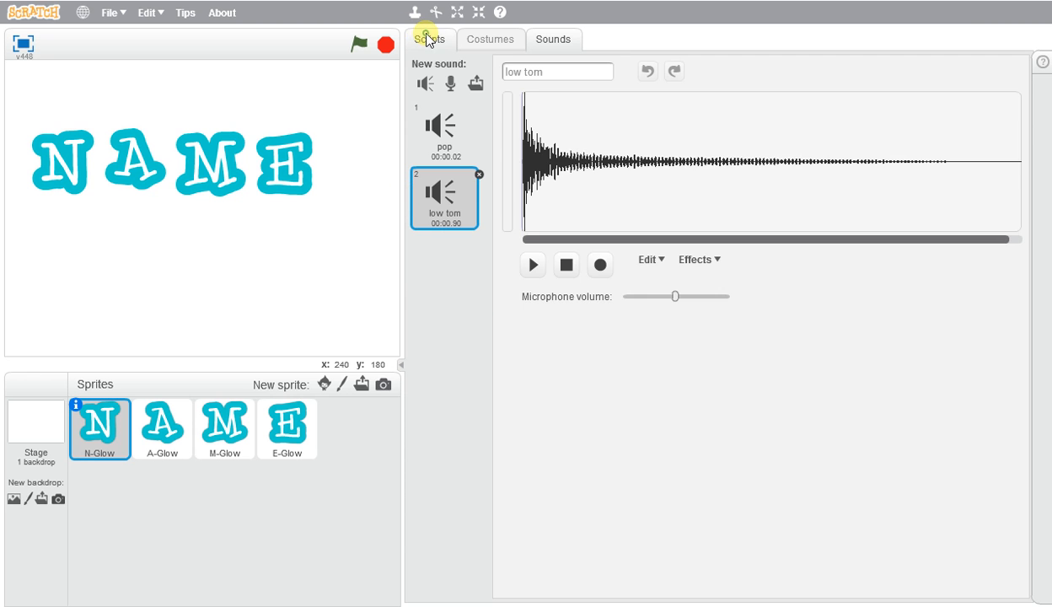
Attach 'play sound low tom' under N-Glow's n-key hat block
left_click(429, 39)
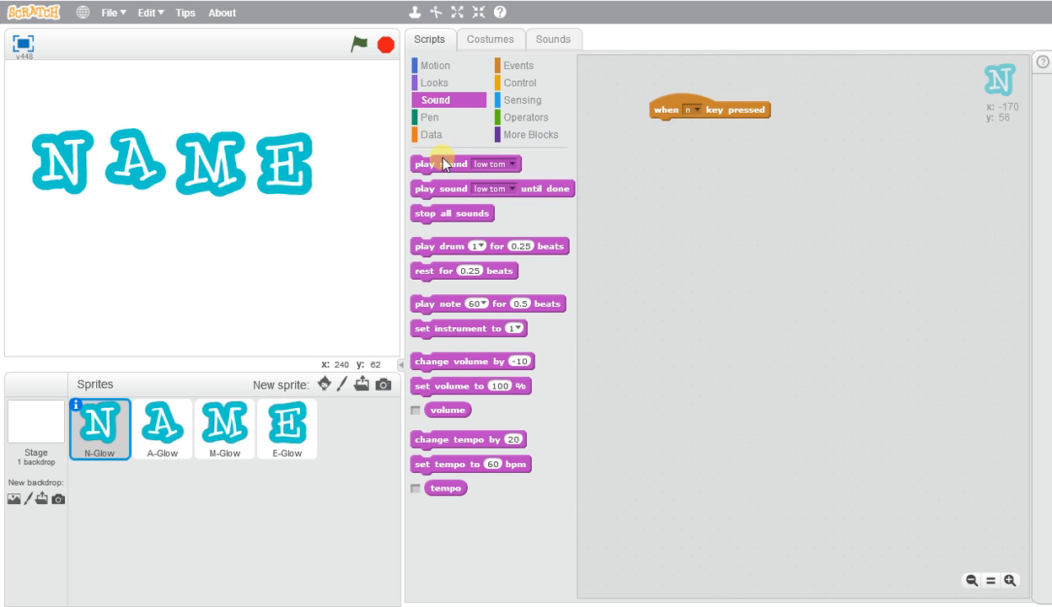
left_click_drag(442, 163, 704, 126)
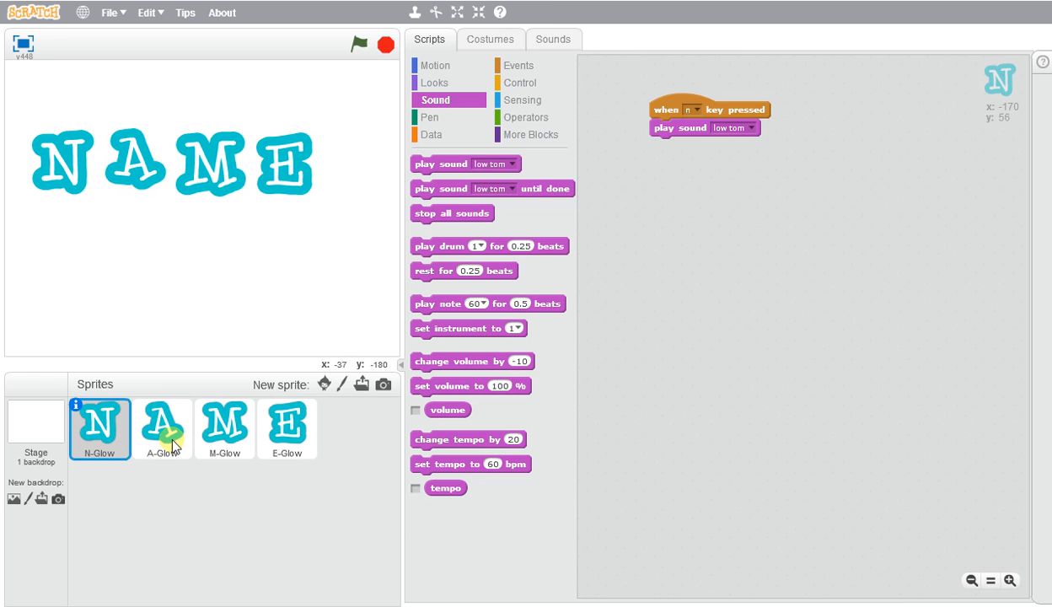
Give A-Glow a 'when a key pressed' script that changes color effect by 25
left_click(162, 429)
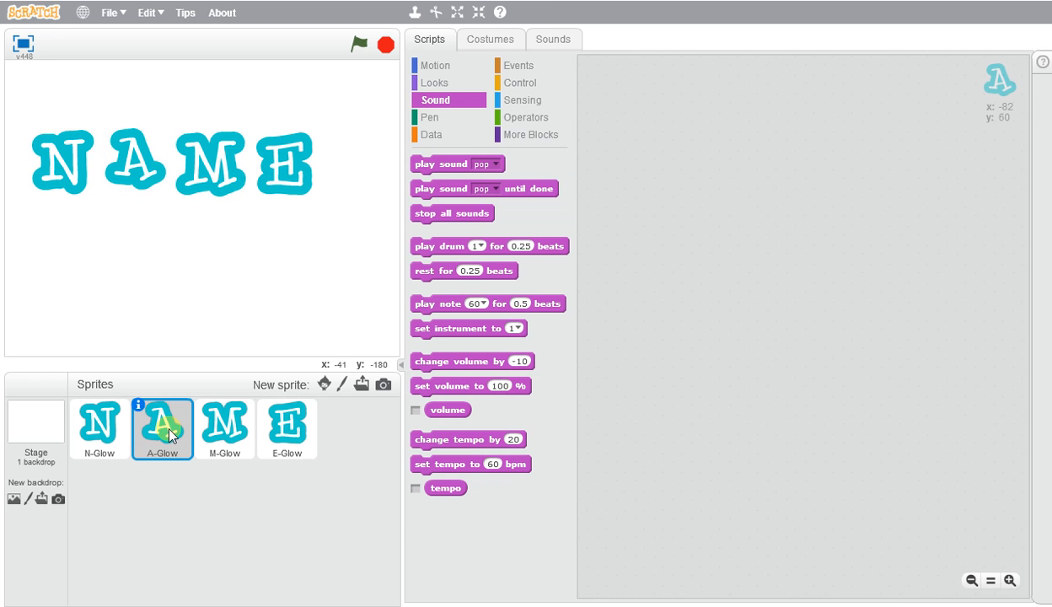
left_click(518, 64)
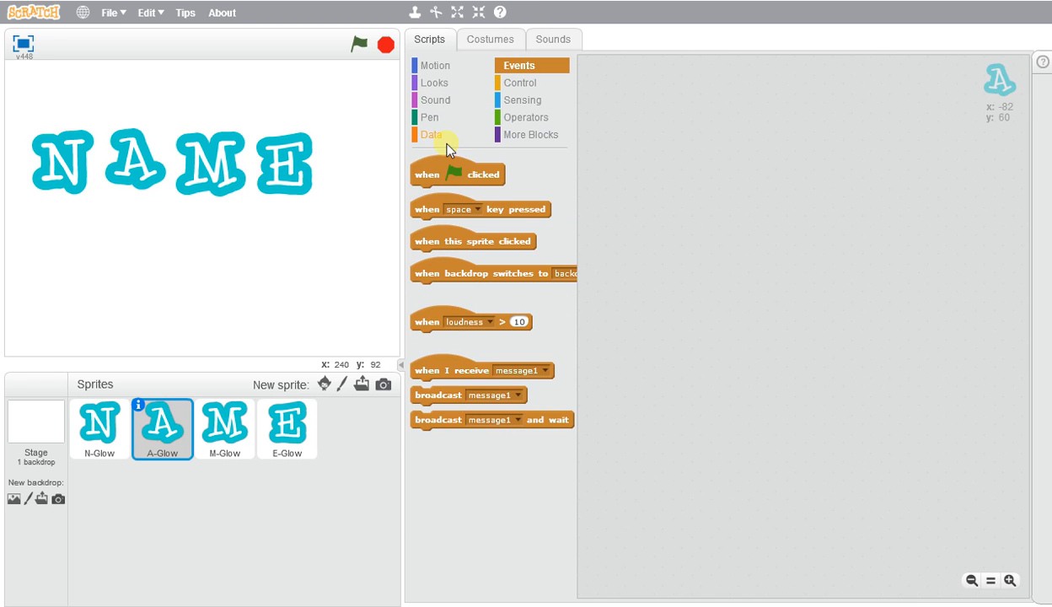
left_click_drag(481, 209, 730, 146)
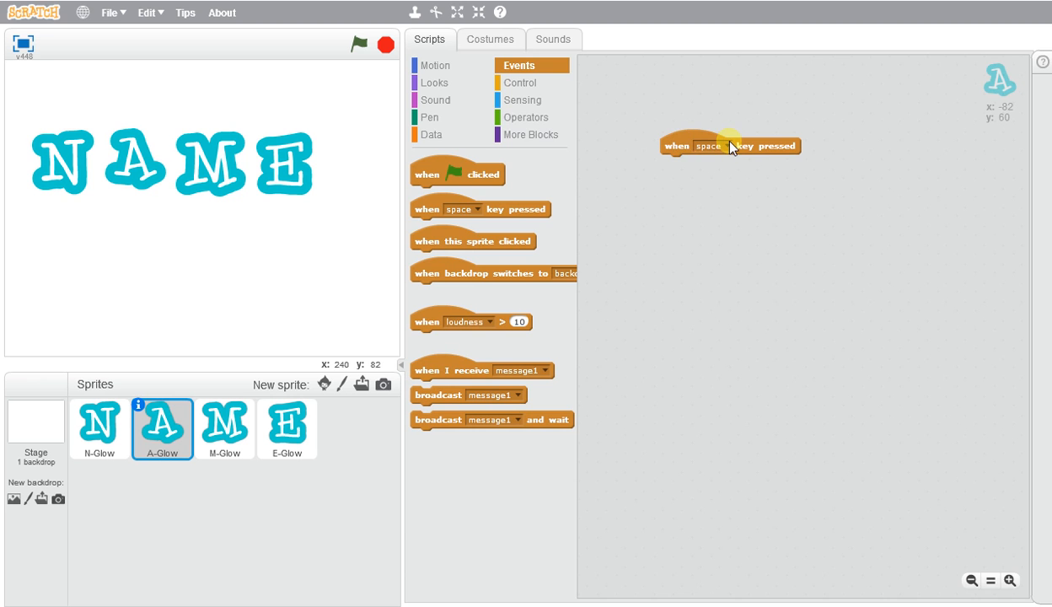
left_click(710, 145)
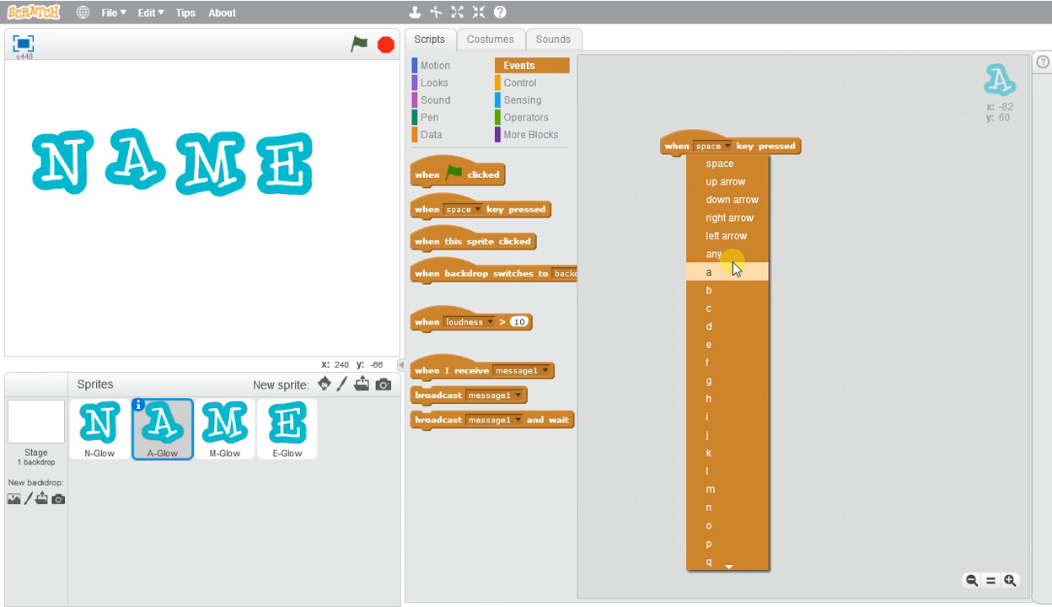
left_click(709, 272)
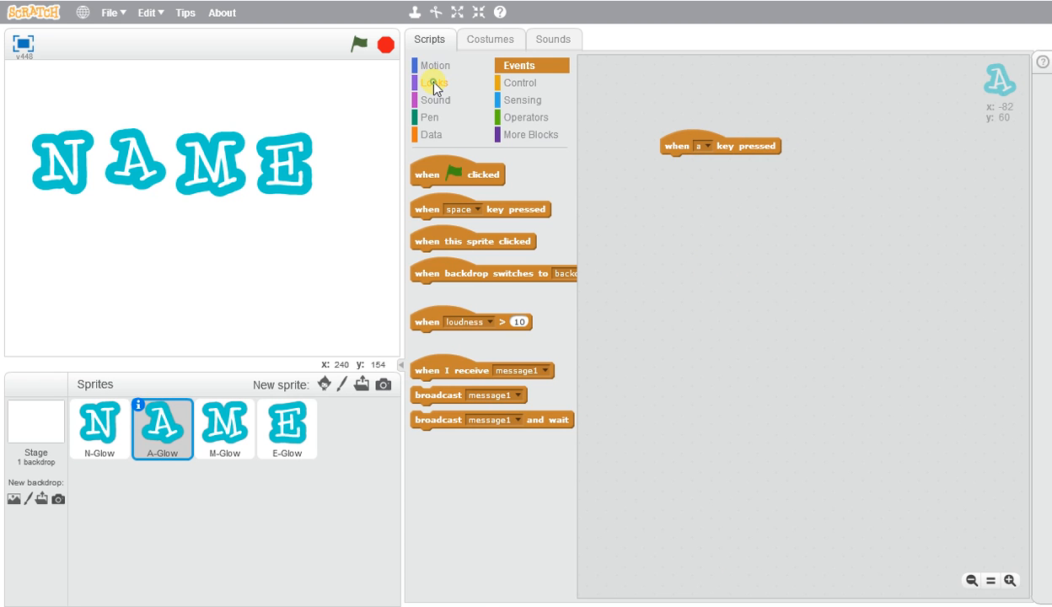
left_click(435, 82)
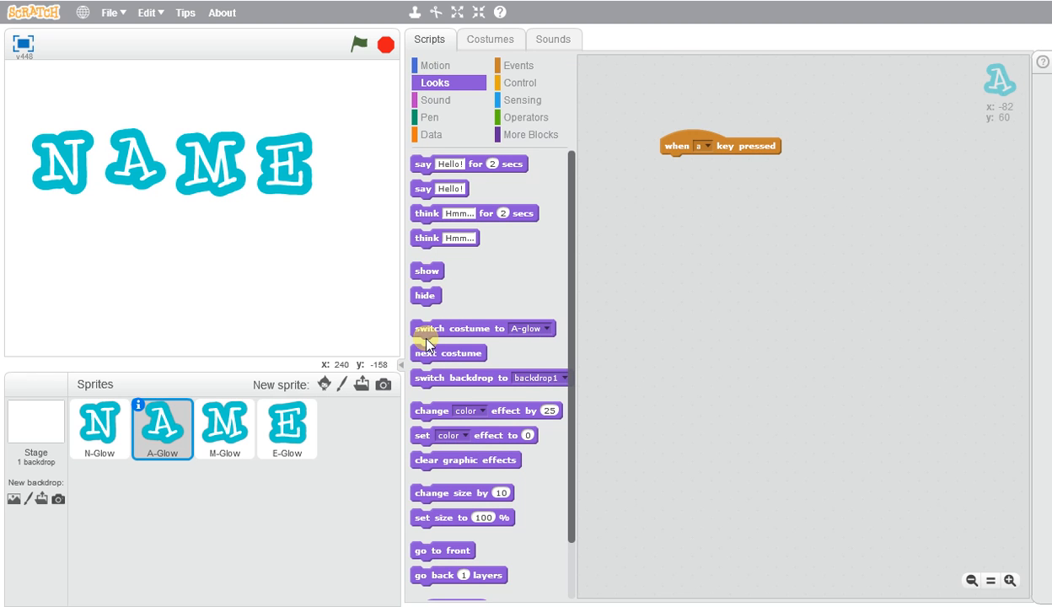
left_click_drag(462, 411, 723, 185)
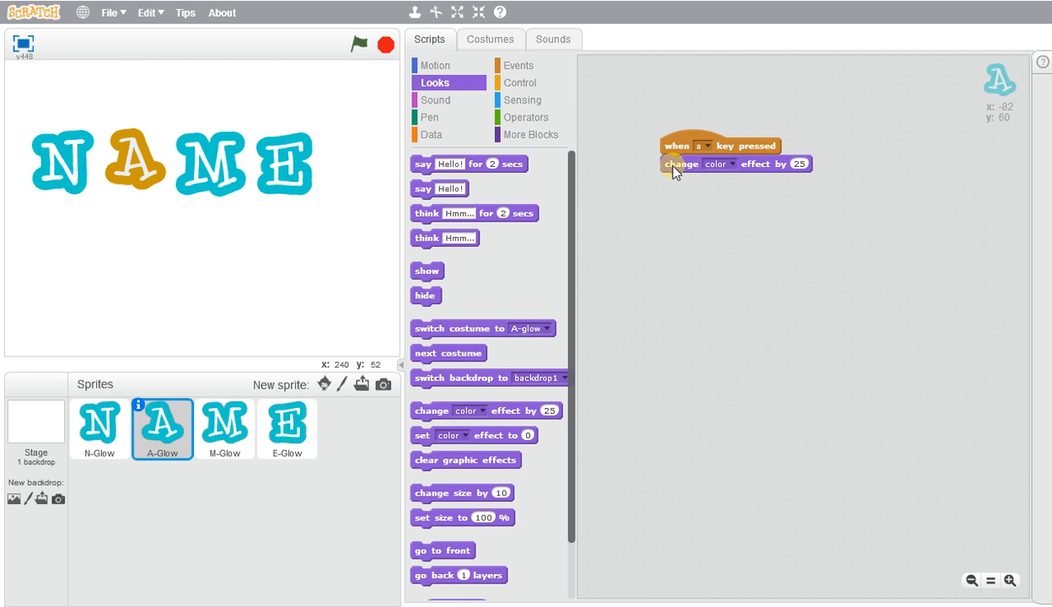
left_click(224, 428)
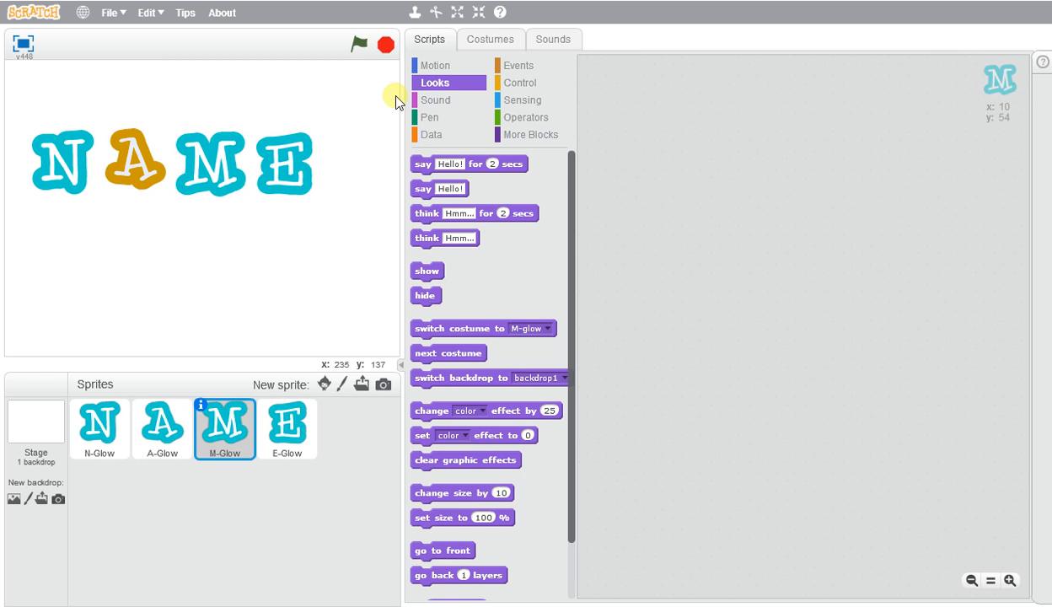
Give M-Glow a 'when m key pressed' script that moves 20 steps
left_click(518, 65)
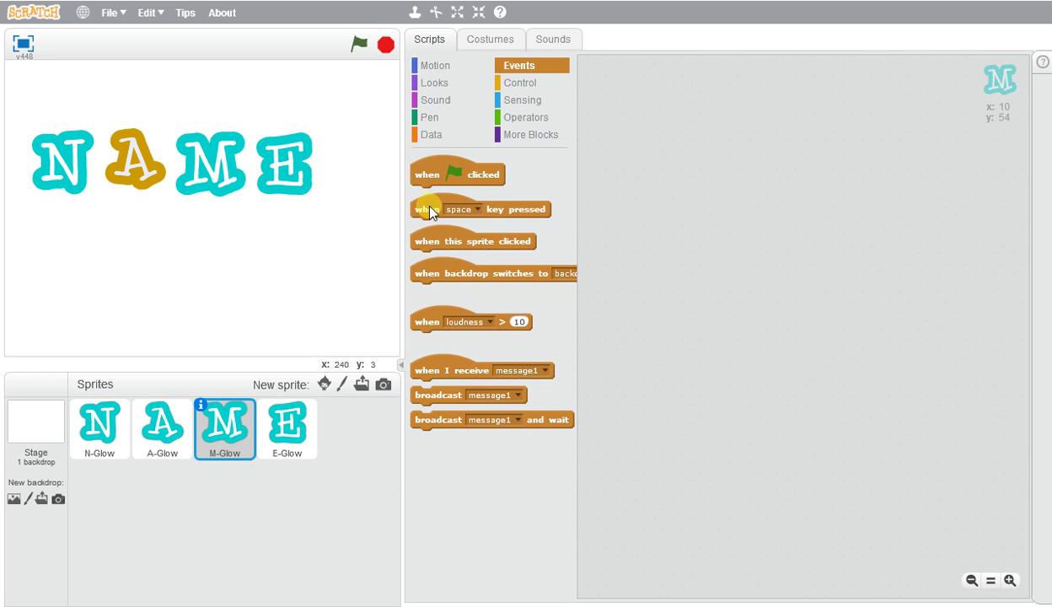
left_click_drag(480, 209, 699, 129)
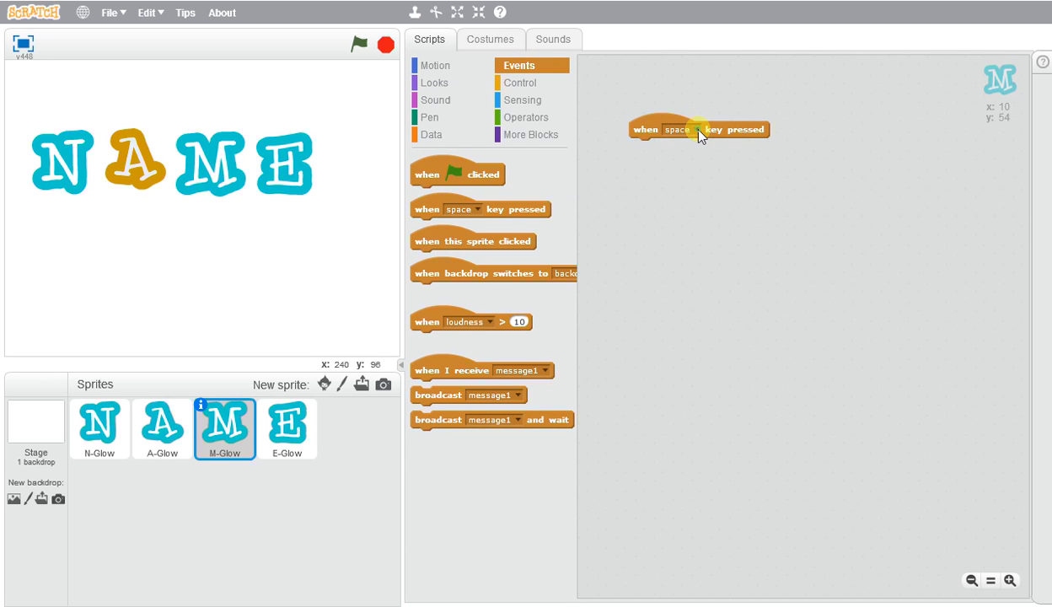
left_click(686, 129)
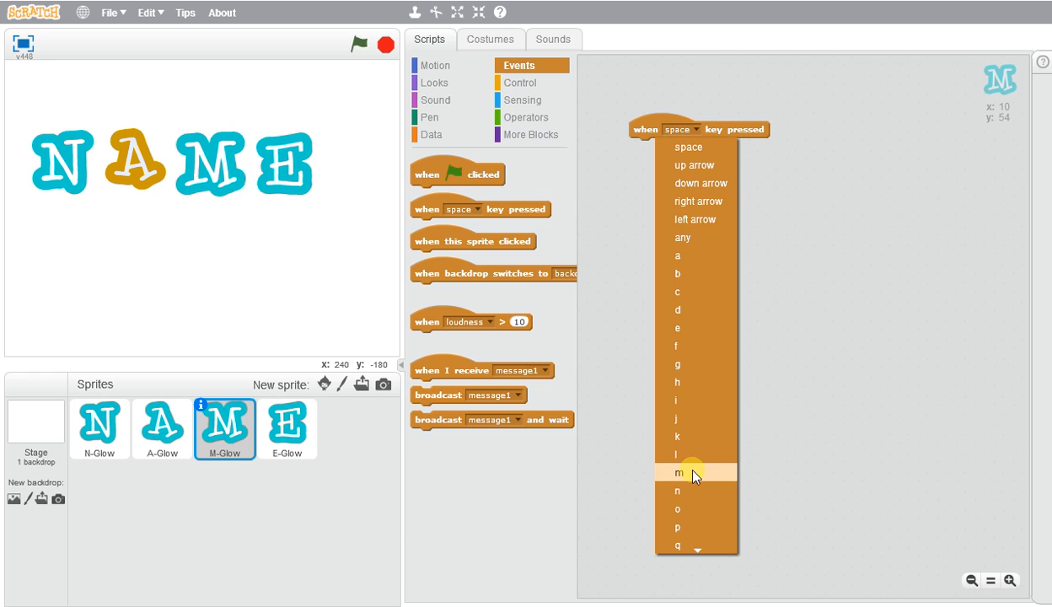
left_click(678, 472)
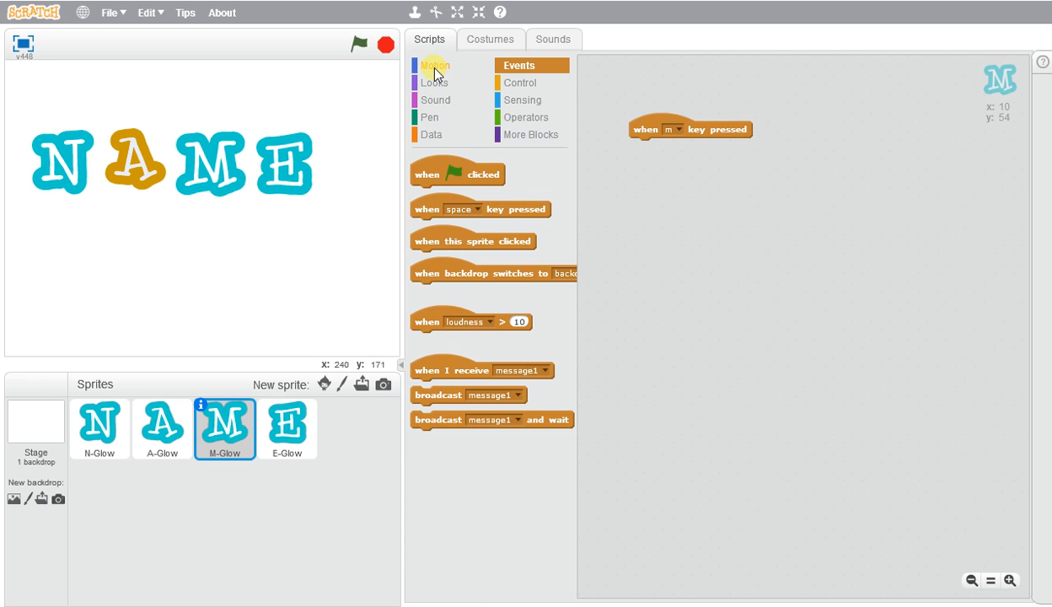
left_click(435, 65)
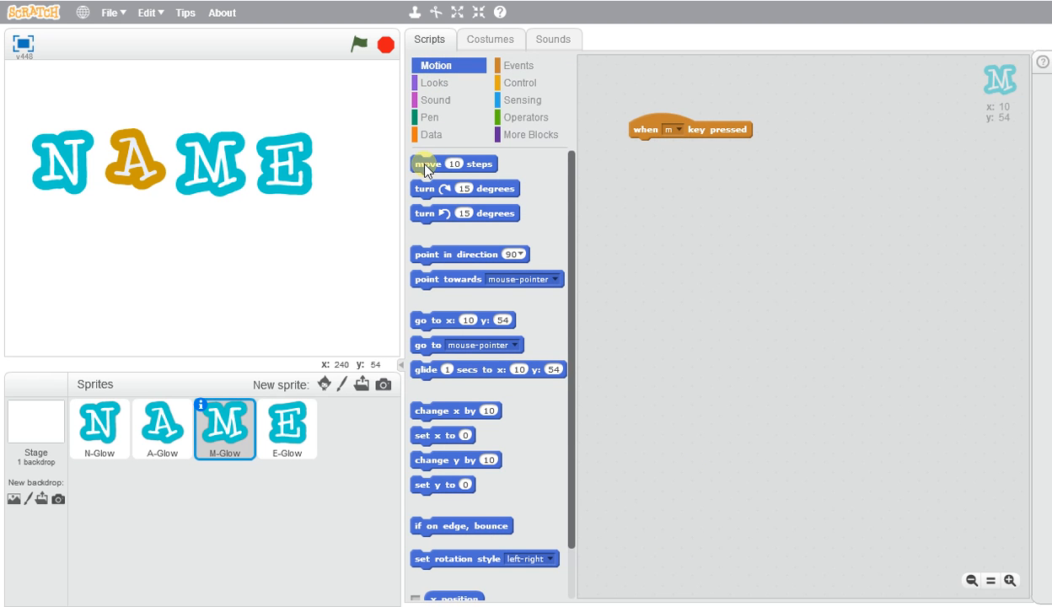
left_click_drag(430, 163, 672, 148)
type("20")
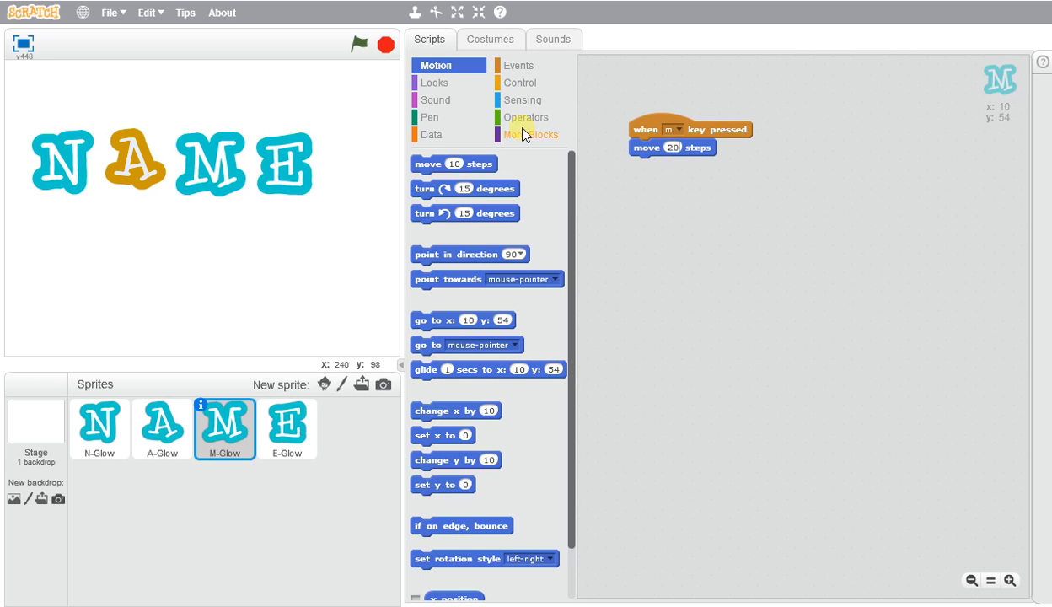
Add a .2-second wait and a -20 step move after the first move
left_click(518, 65)
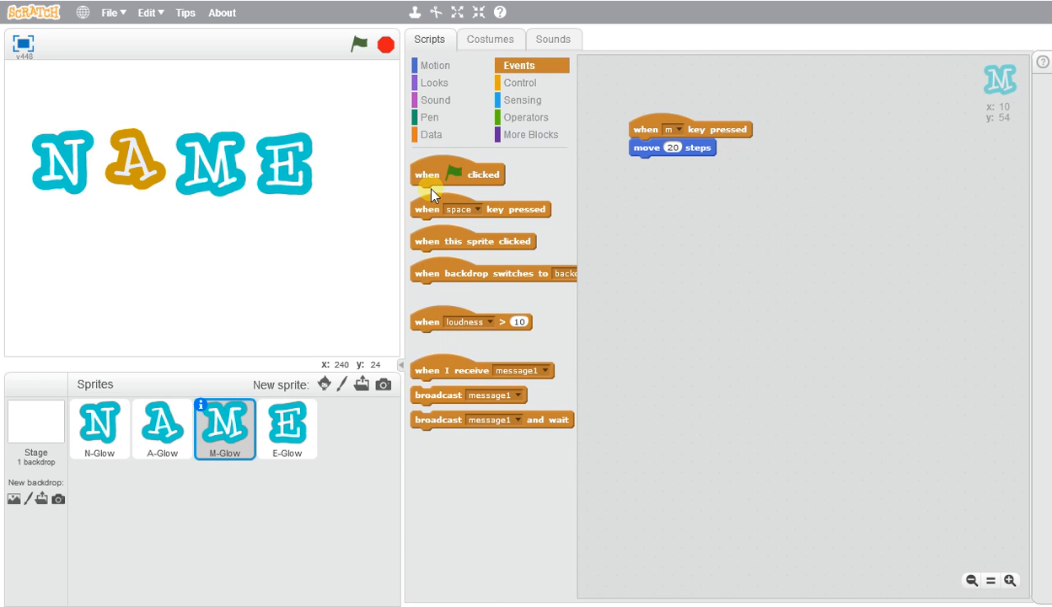
left_click(519, 81)
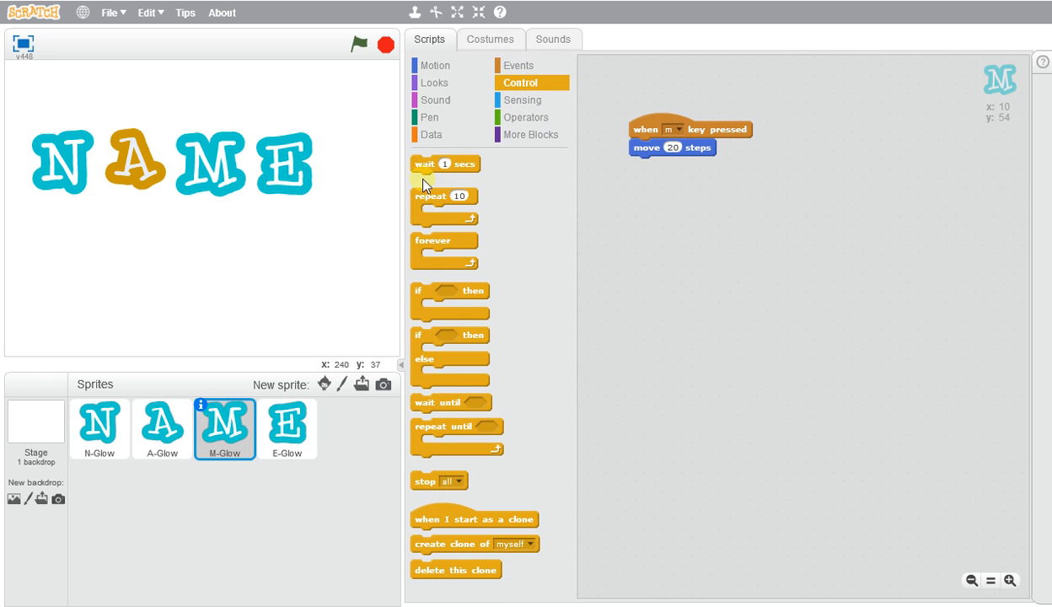
left_click_drag(445, 163, 664, 166)
type(".2")
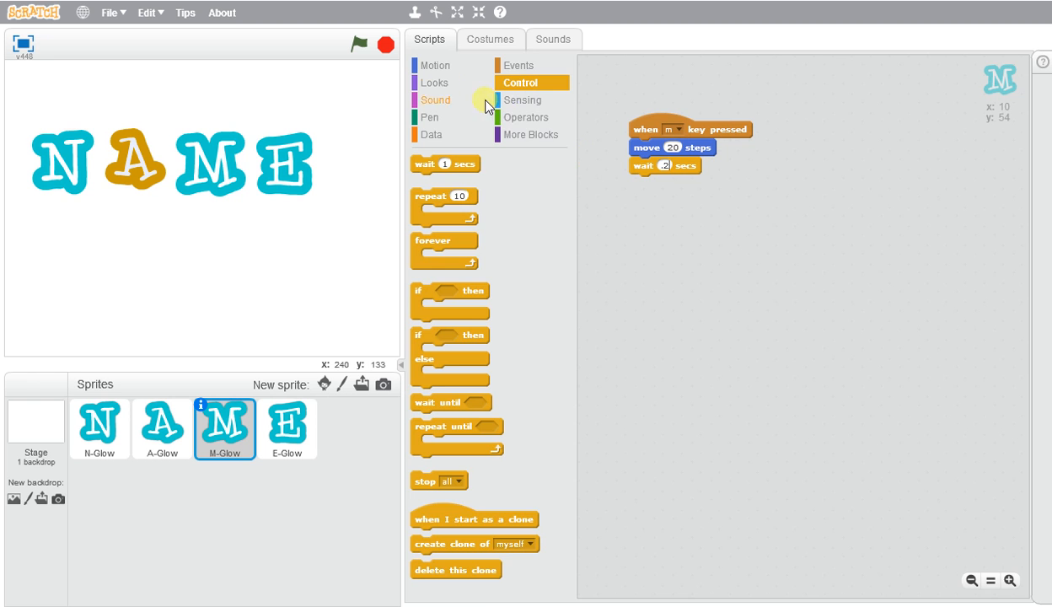
left_click(435, 65)
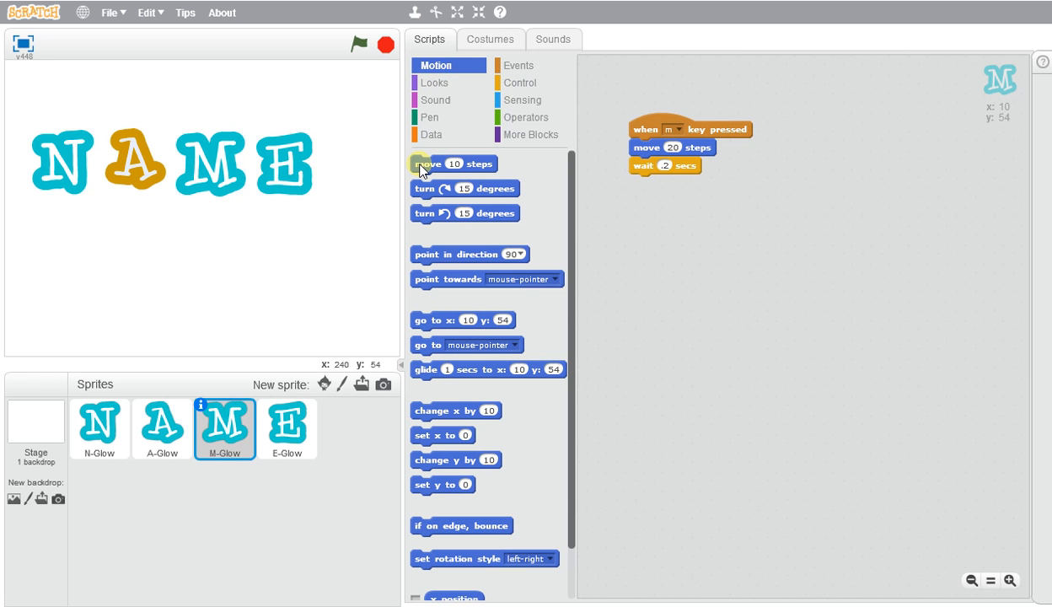
left_click_drag(430, 164, 672, 183)
type("-20")
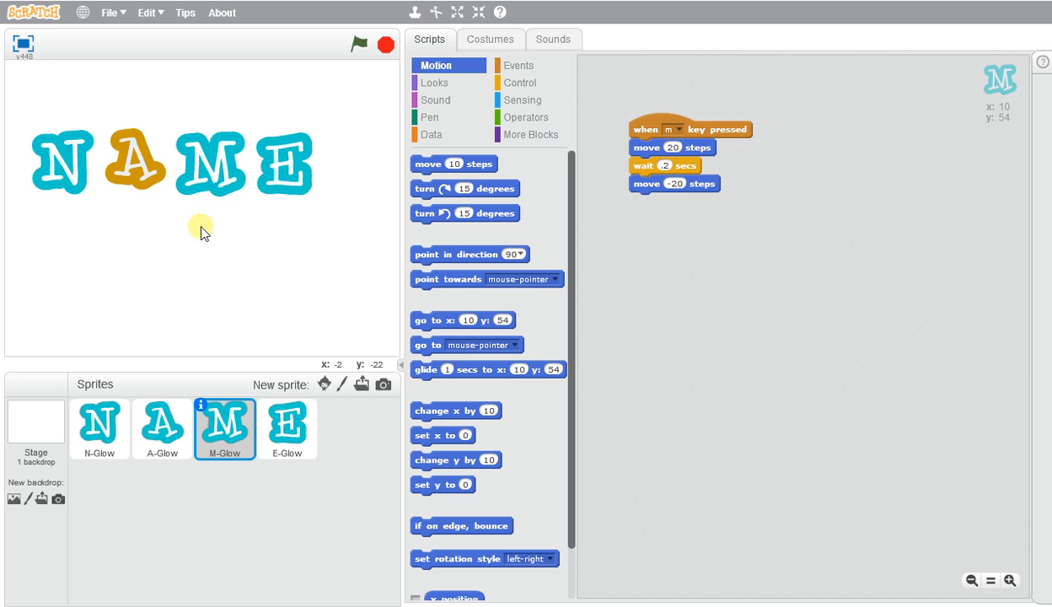
mouse_move(150, 413)
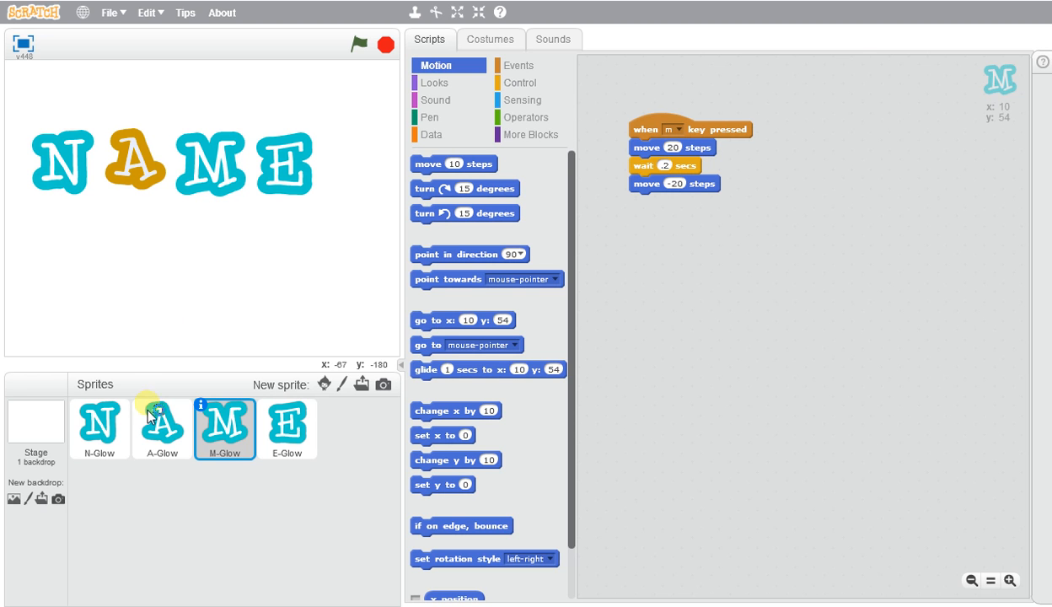
mouse_move(142, 373)
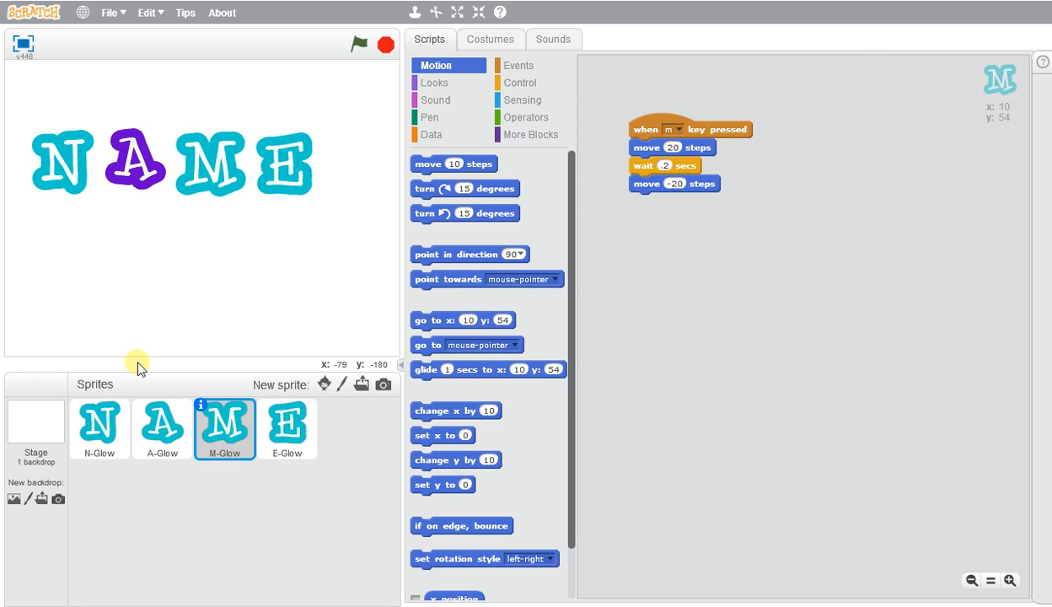
mouse_move(279, 215)
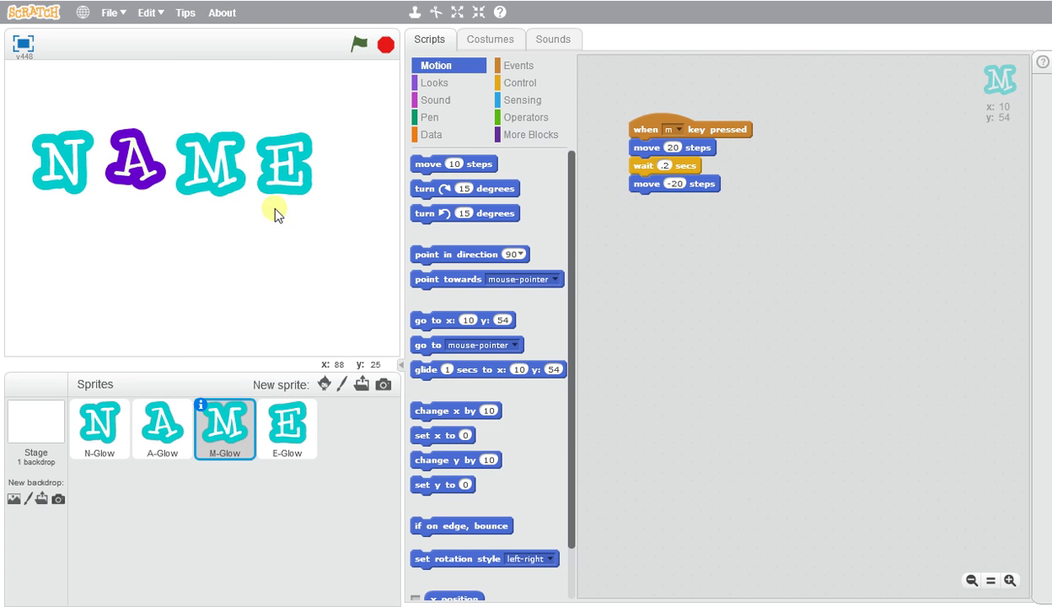
Give E-Glow a key-press hat block set to the e key
left_click(287, 428)
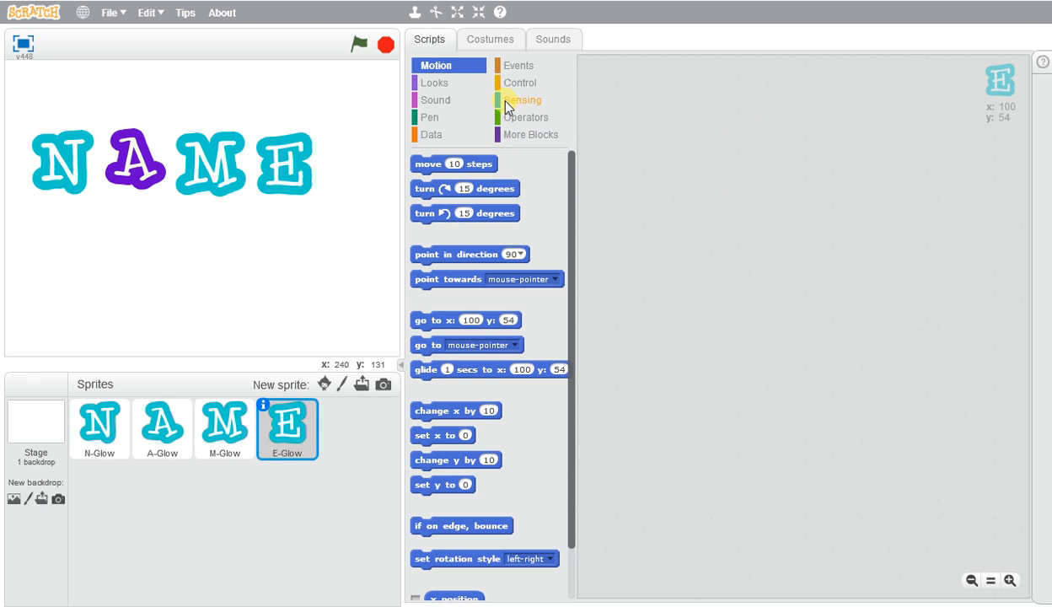
mouse_move(518, 65)
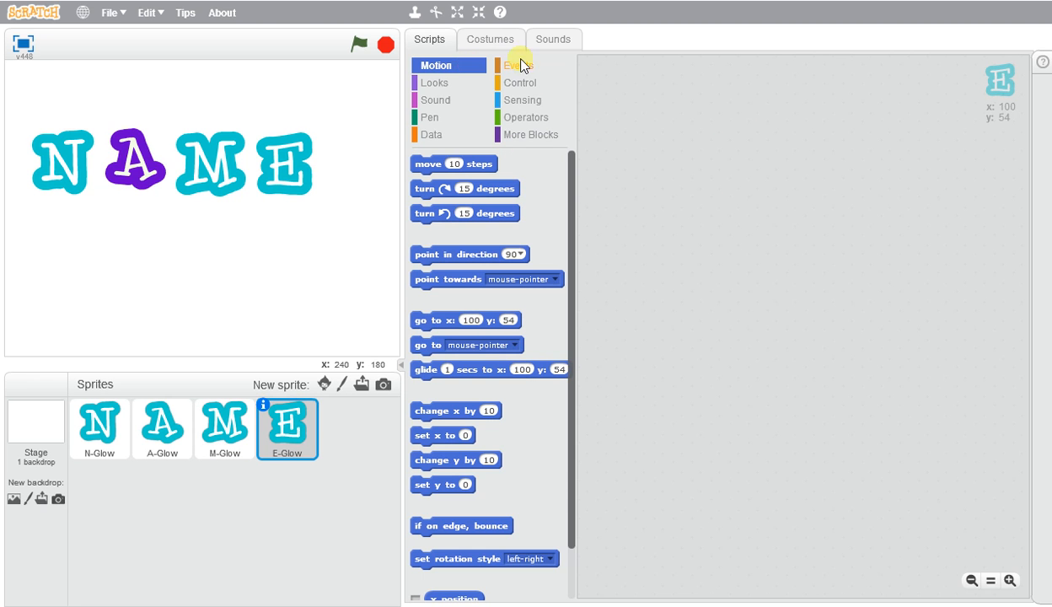
left_click(516, 64)
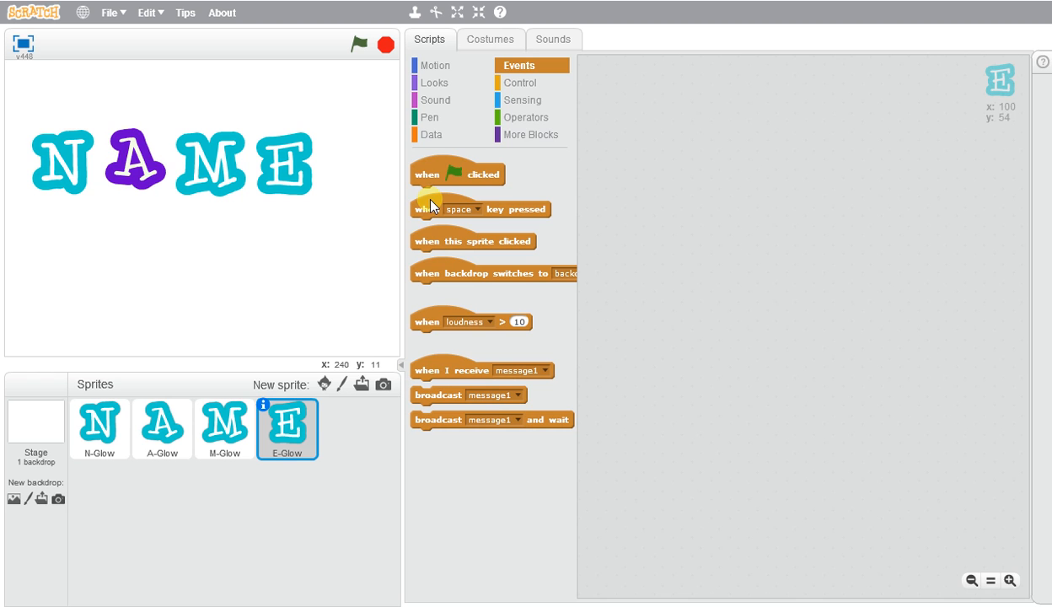
left_click_drag(480, 208, 767, 118)
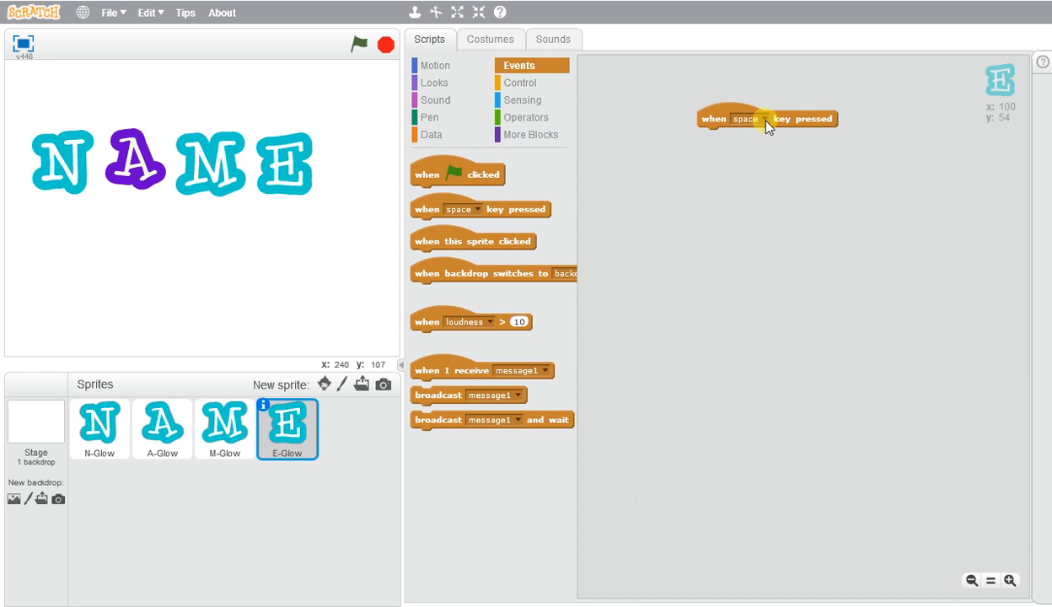
left_click(746, 118)
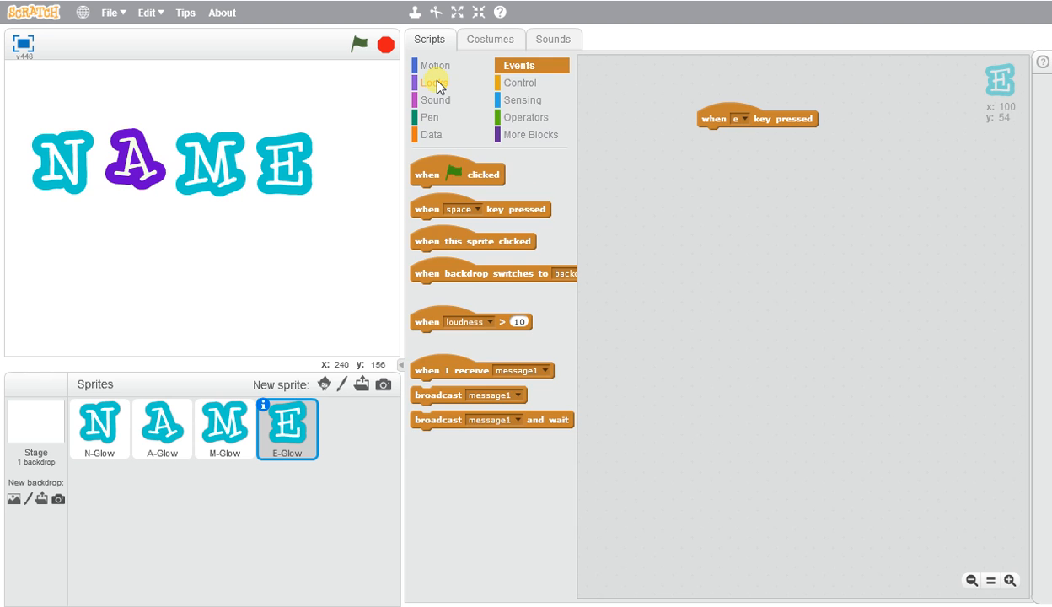
Attach hide, wait .5 secs and show under the e trigger, then test it
left_click(435, 81)
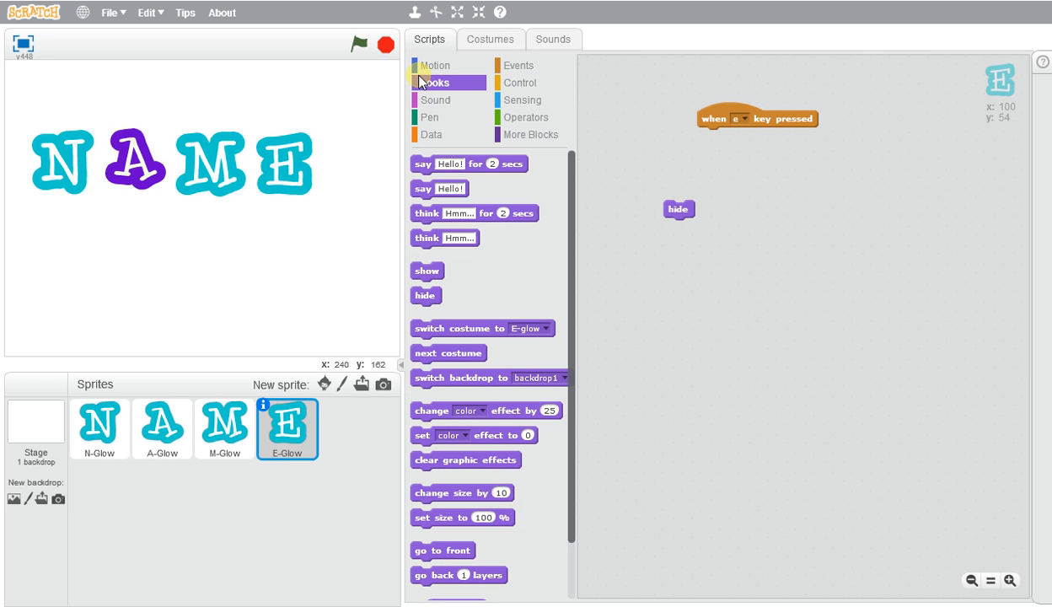
left_click(519, 82)
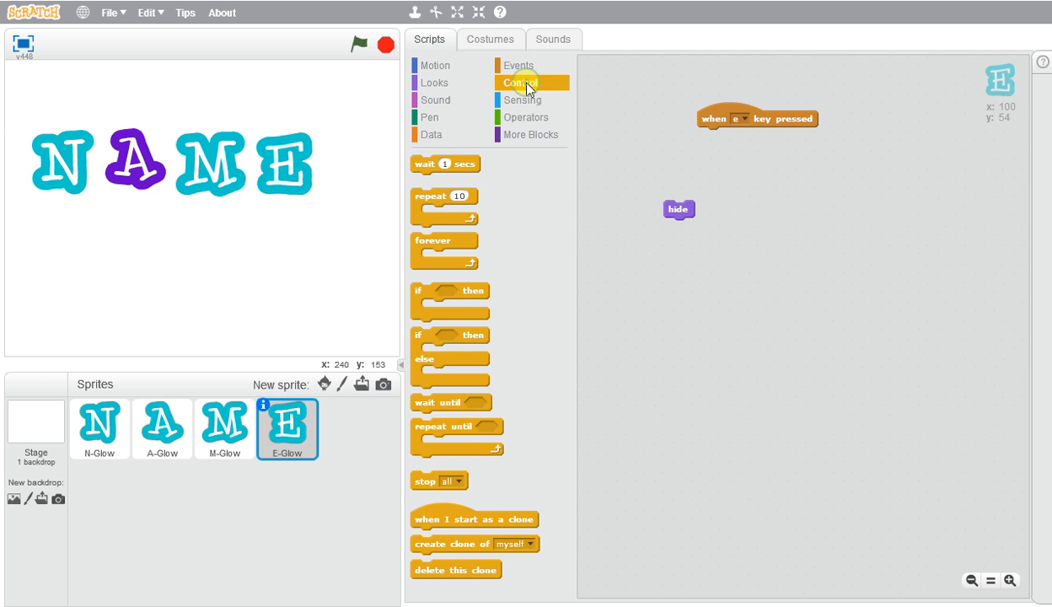
left_click_drag(445, 164, 680, 227)
type(".5")
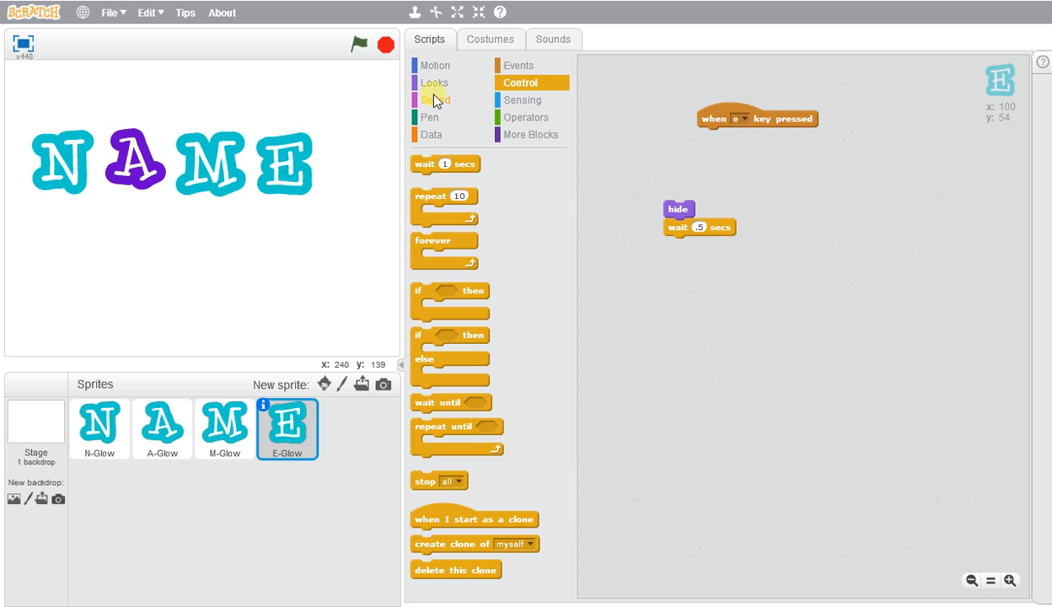
left_click(435, 82)
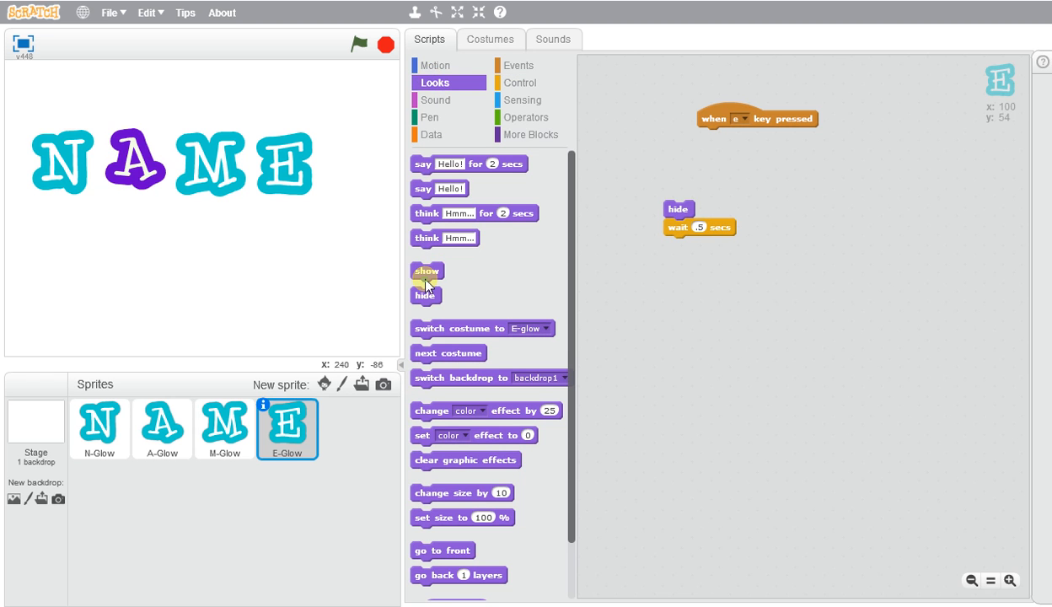
left_click_drag(426, 271, 717, 199)
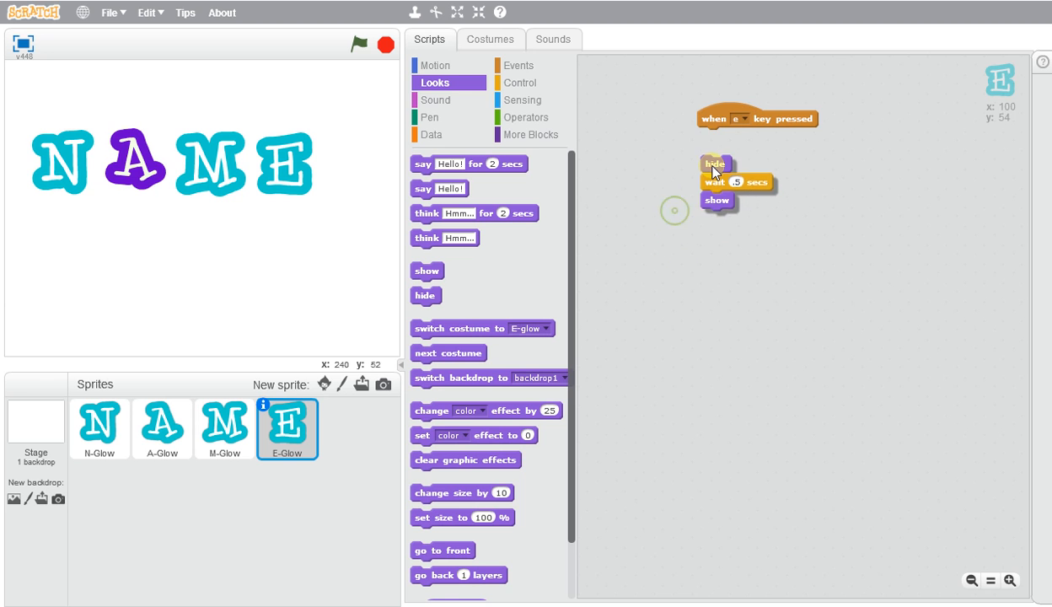
left_click_drag(715, 164, 713, 137)
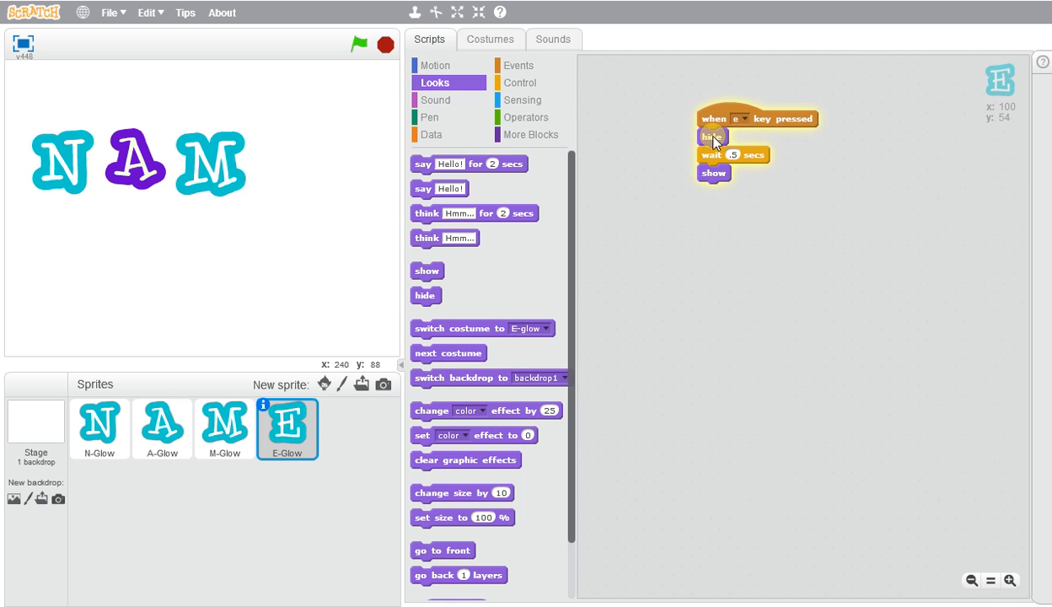
left_click(355, 44)
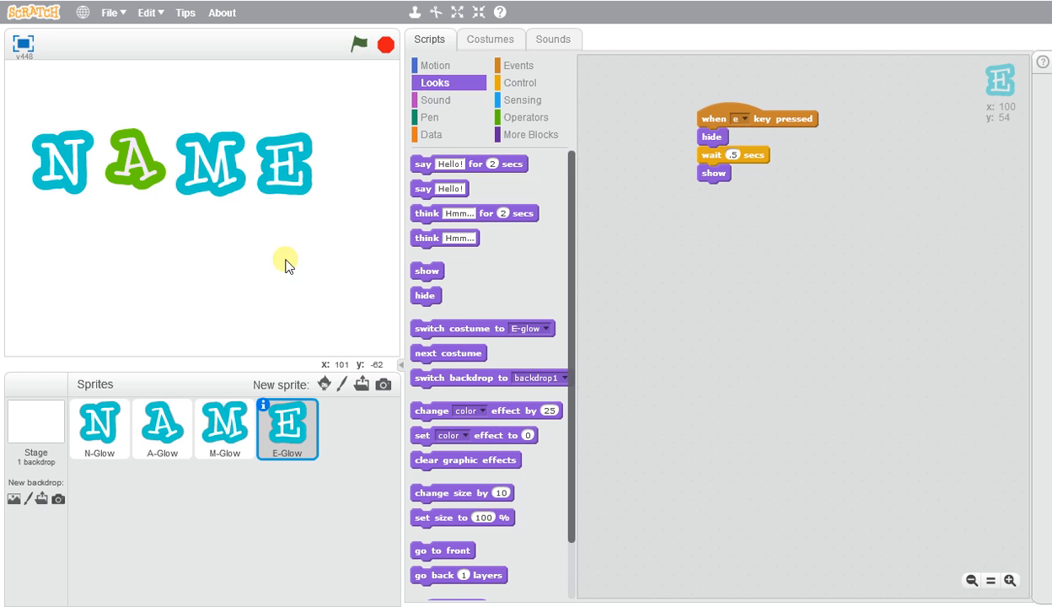
Open the Stage's backdrop library filtered to the Music and Dance theme
left_click(35, 432)
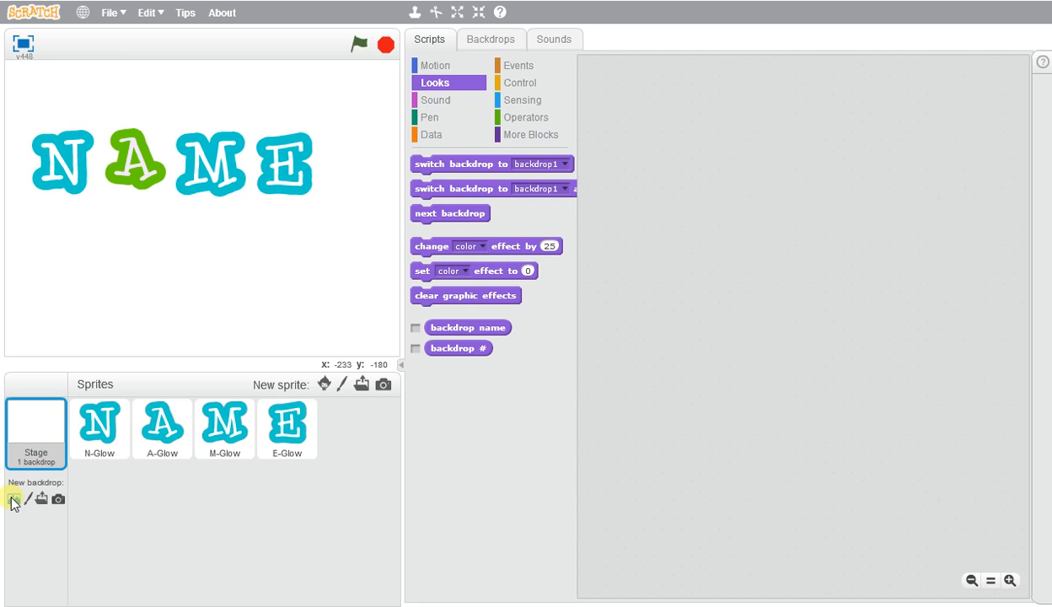
left_click(12, 498)
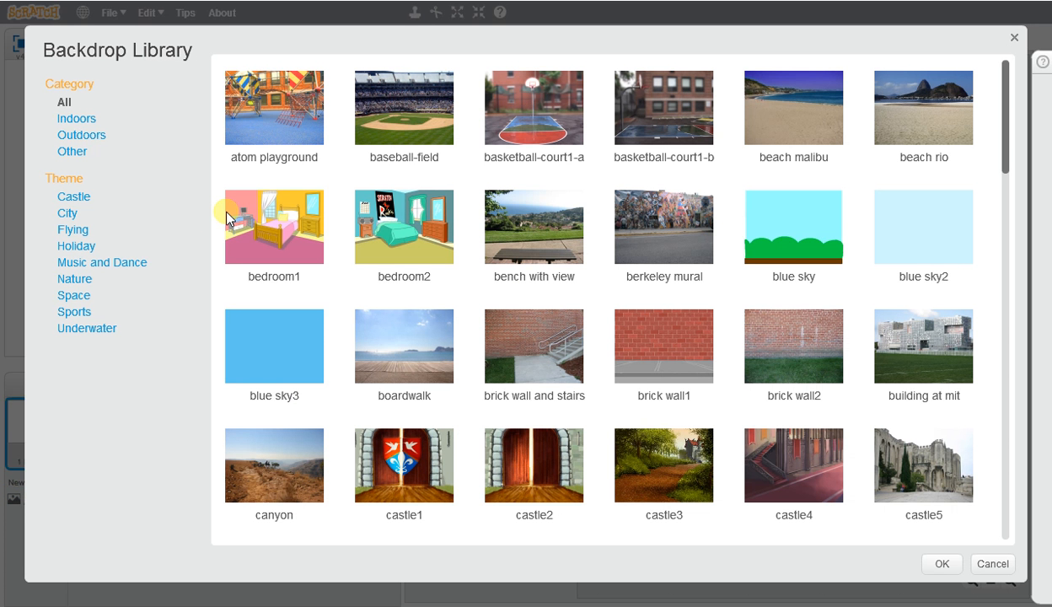
mouse_move(77, 118)
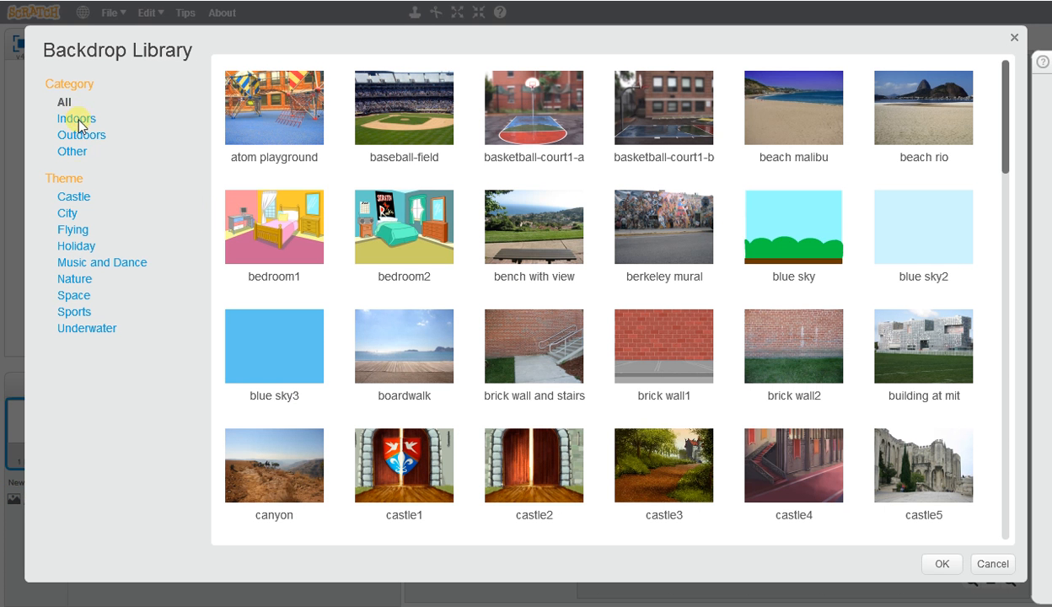
left_click(102, 262)
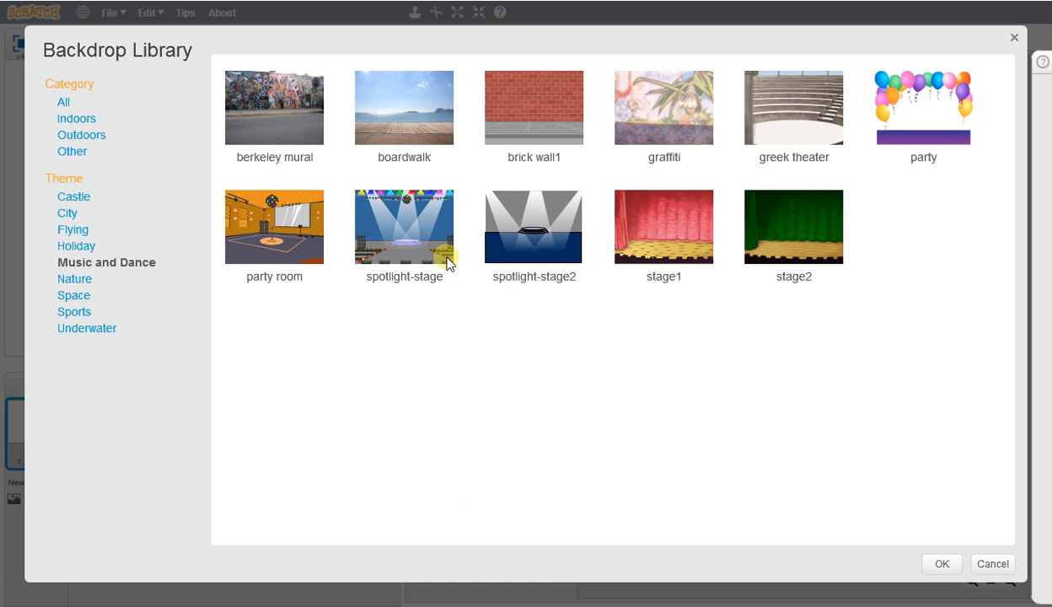
mouse_move(402, 232)
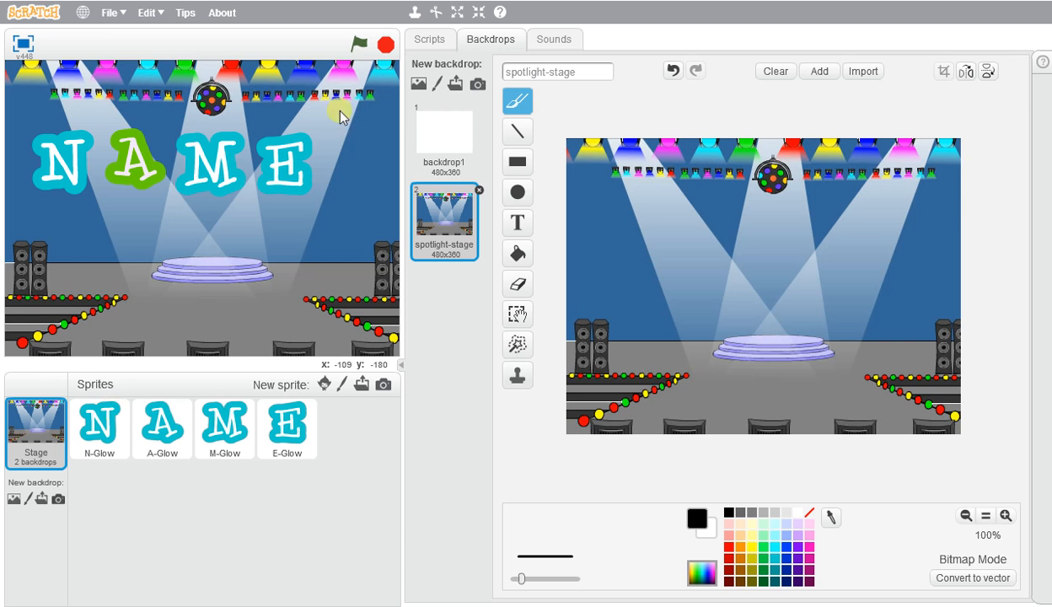
Select the N sprite, then the Stage, and show the NAME stage full screen
left_click(99, 428)
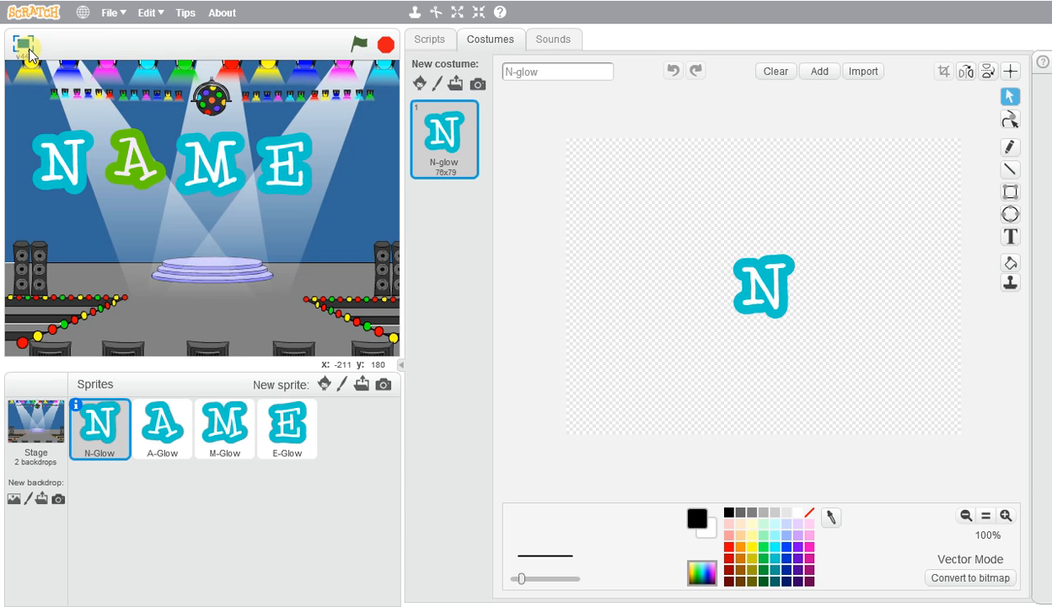
left_click(33, 432)
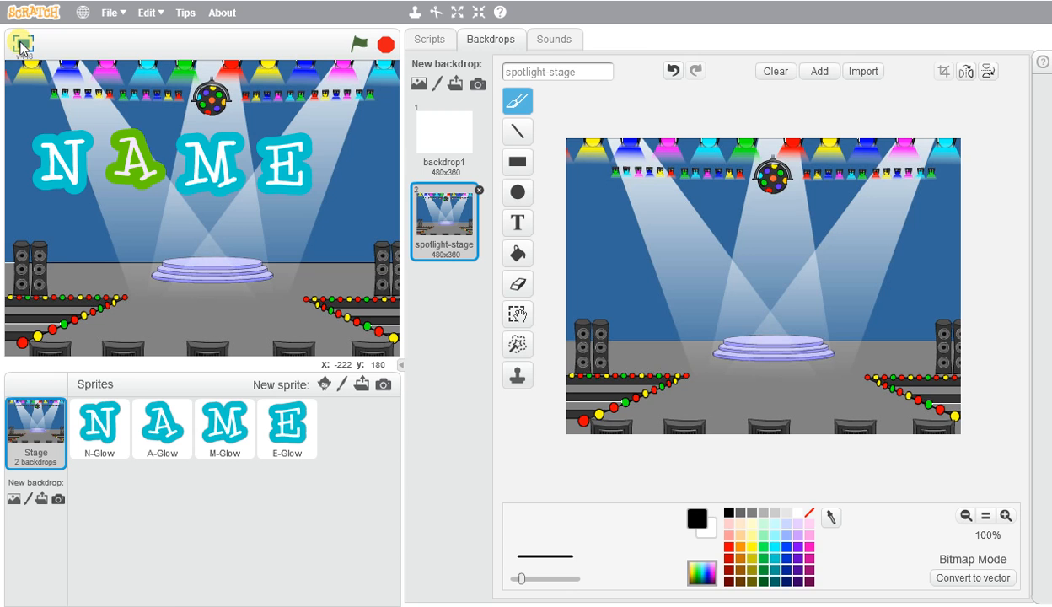
left_click(457, 12)
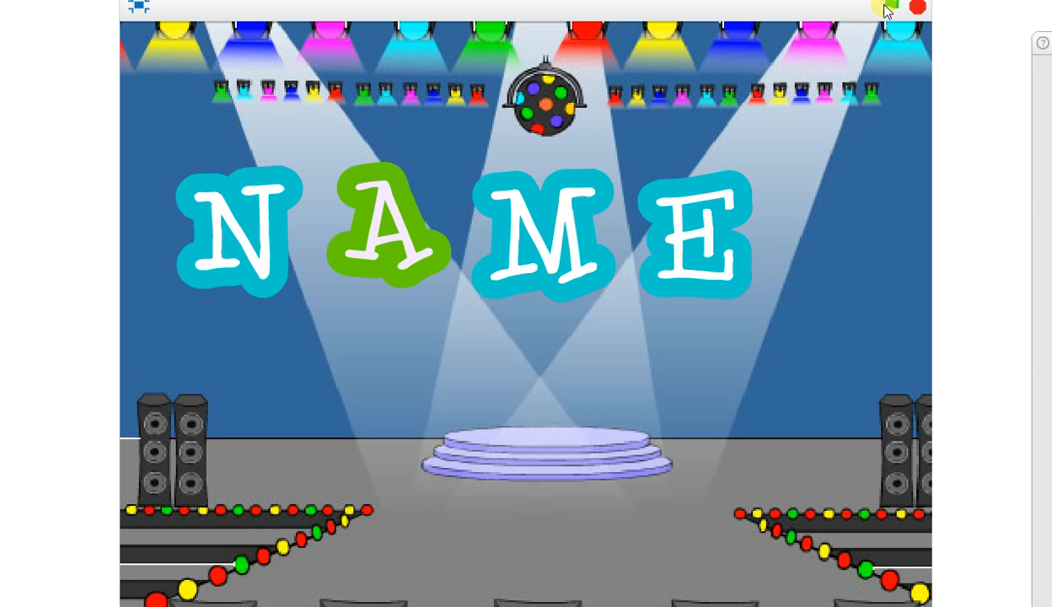